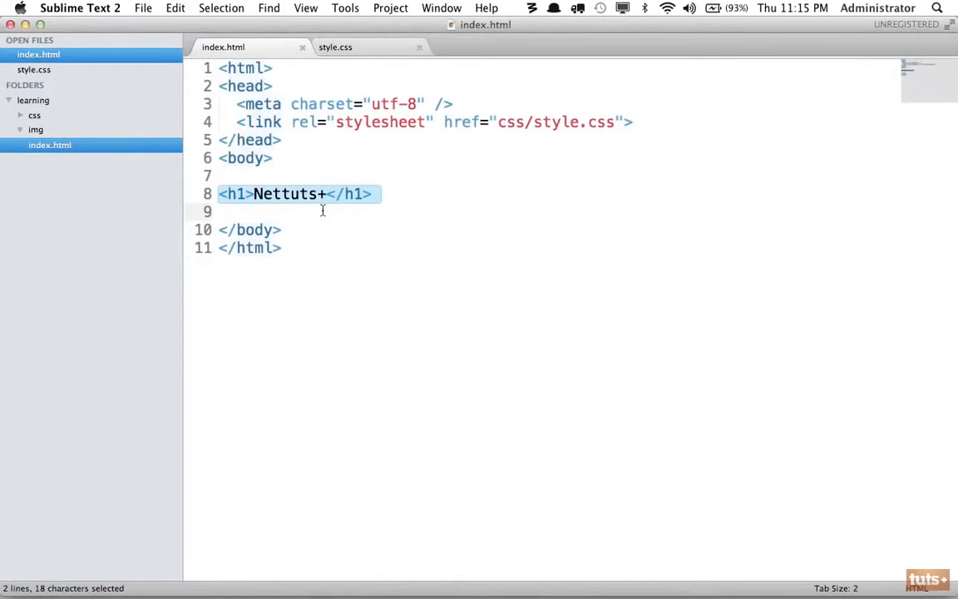
mouse_move(420, 570)
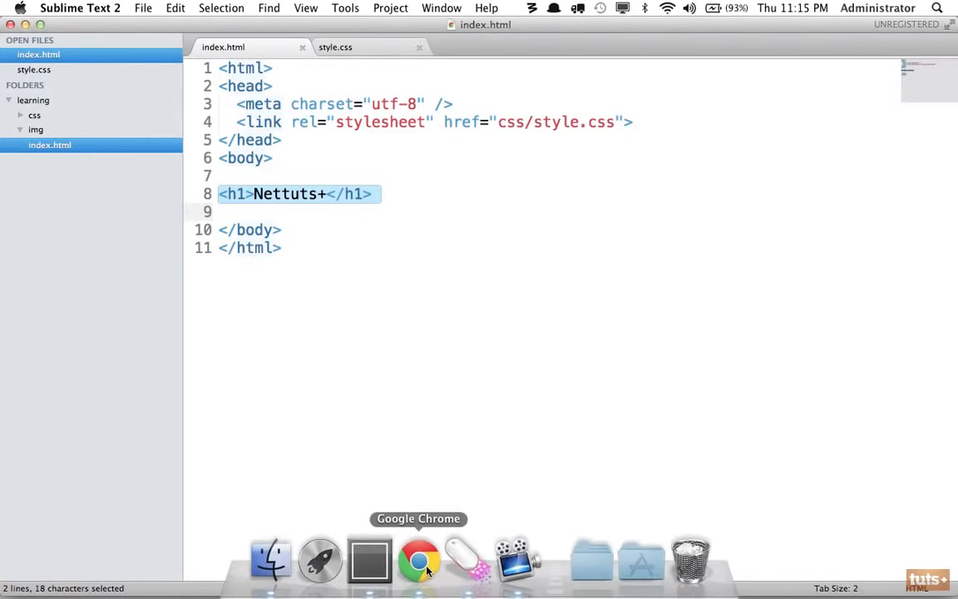
Step: In style.css, start an h1 rule with font-size 120px, centered text and margin-top
click(420, 561)
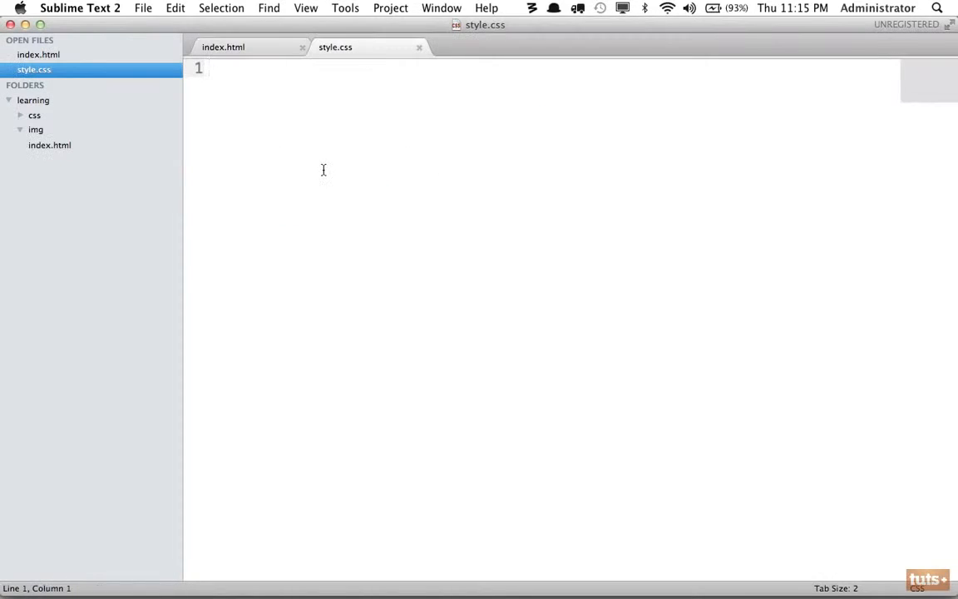
text(h1 {)
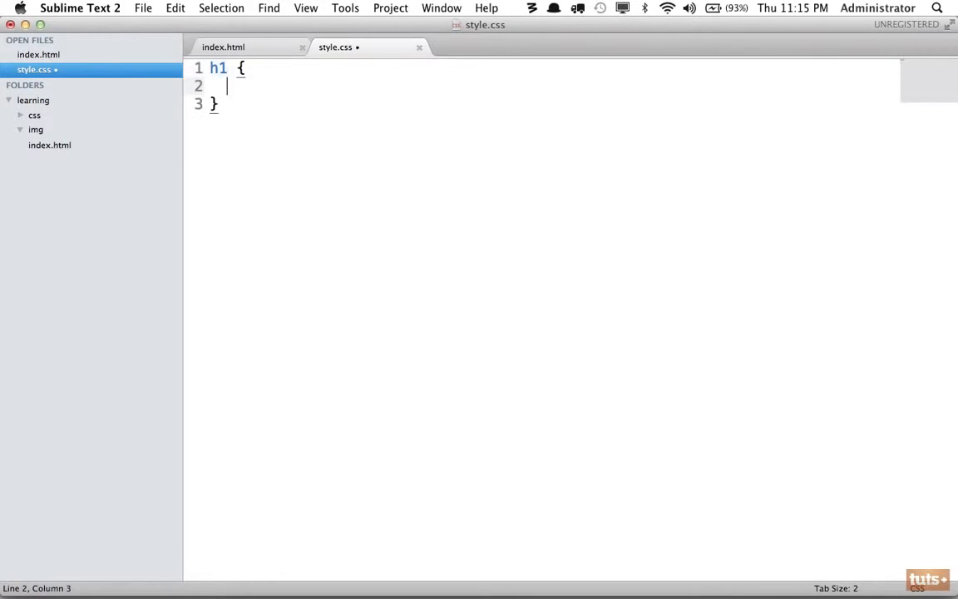
text(fon)
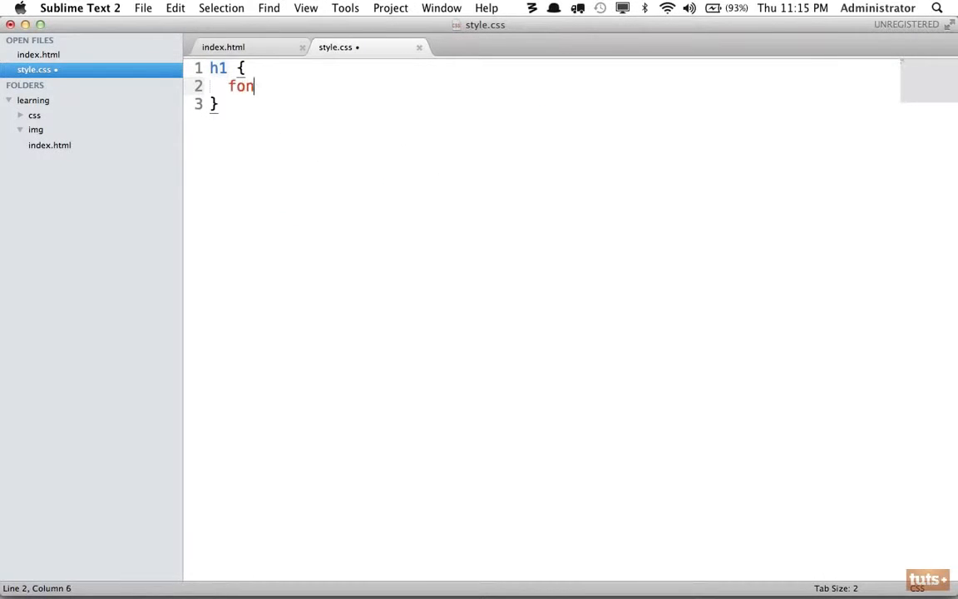
text(t-size:)
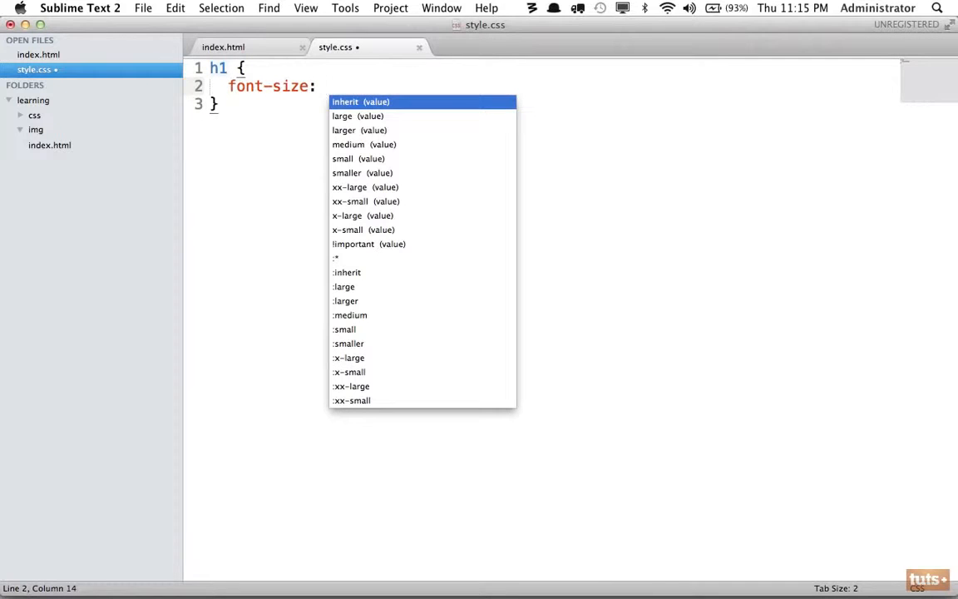
text(60px;)
text(text-al)
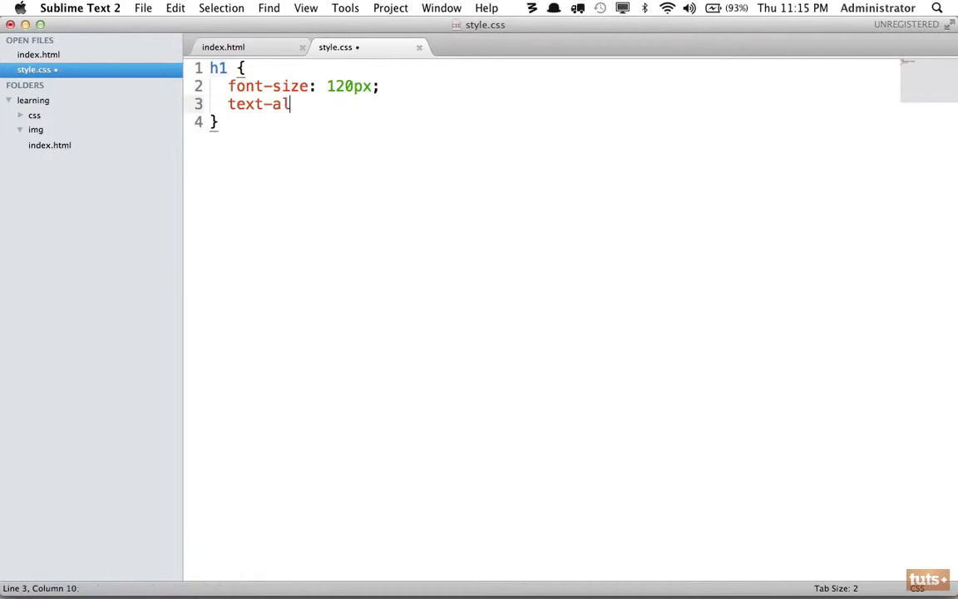
text(ign: center;)
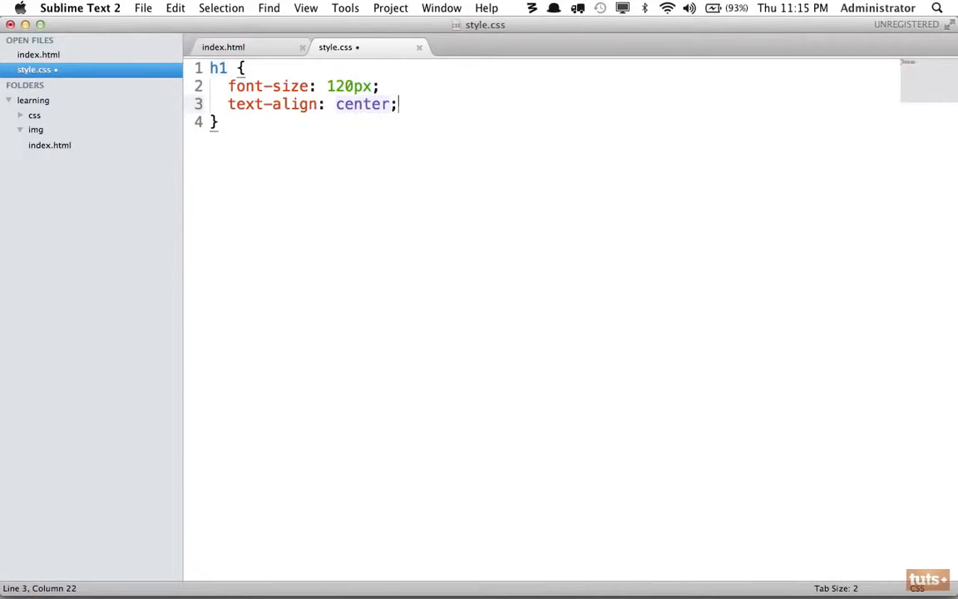
text(margin-)
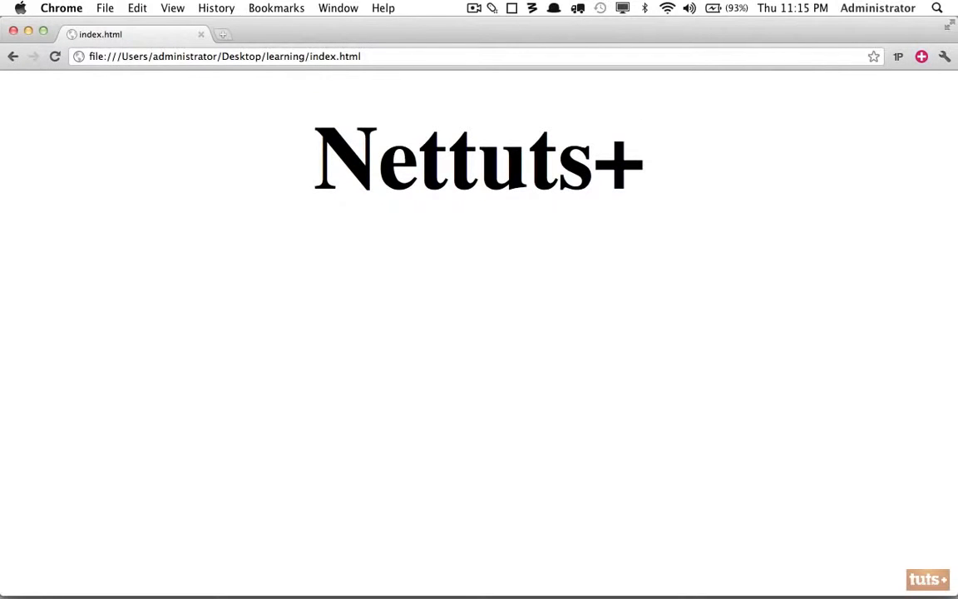
mouse_move(457, 50)
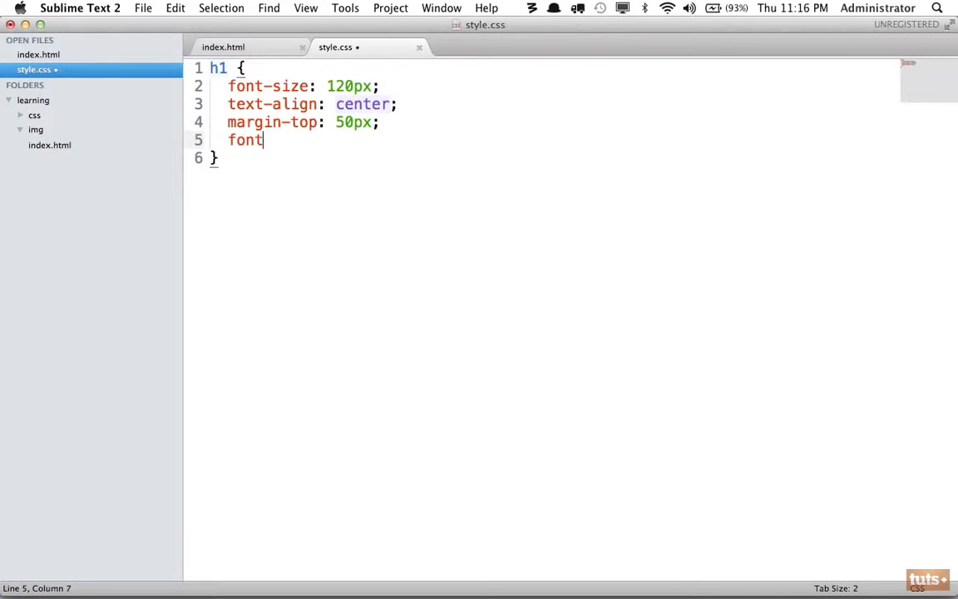
Step: Add a font-family to the h1 rule, trying monospace before replacing it
text(-family:)
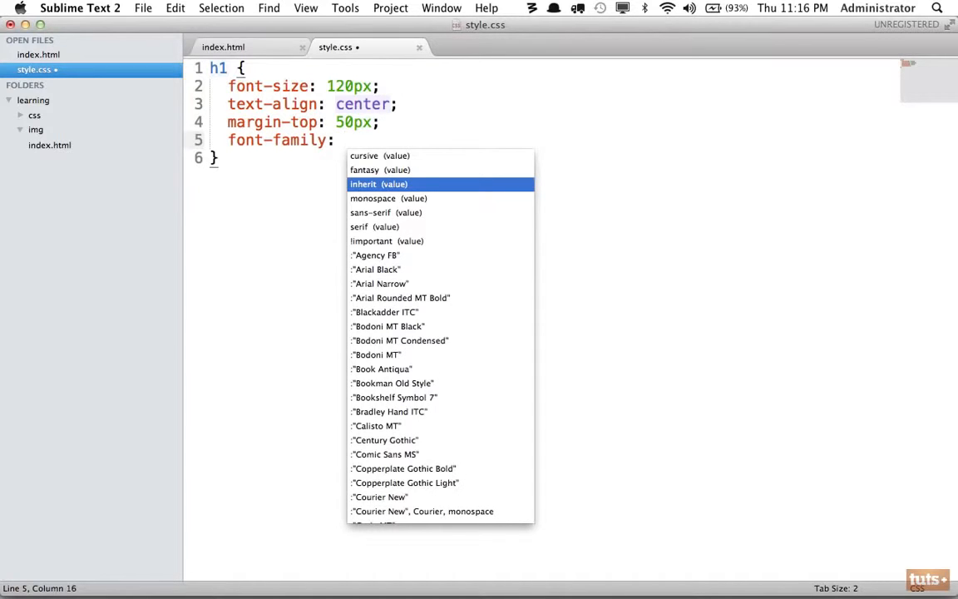
click(372, 198)
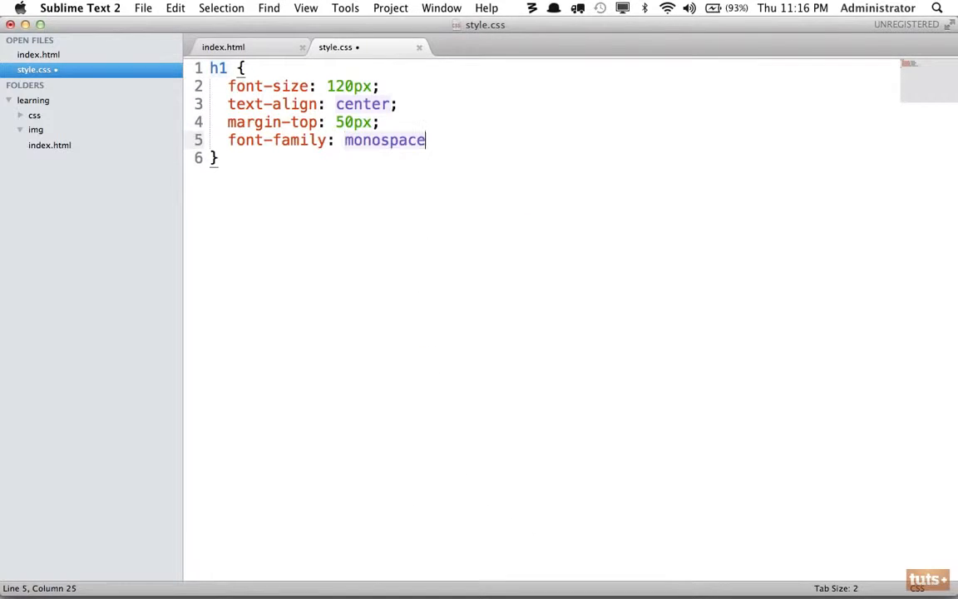
text(;)
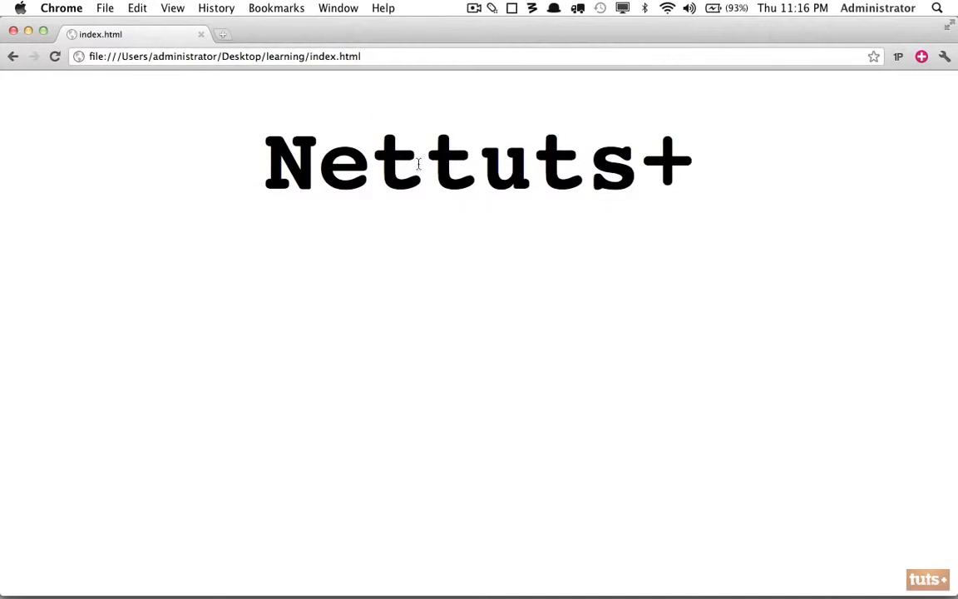
double_click(290, 162)
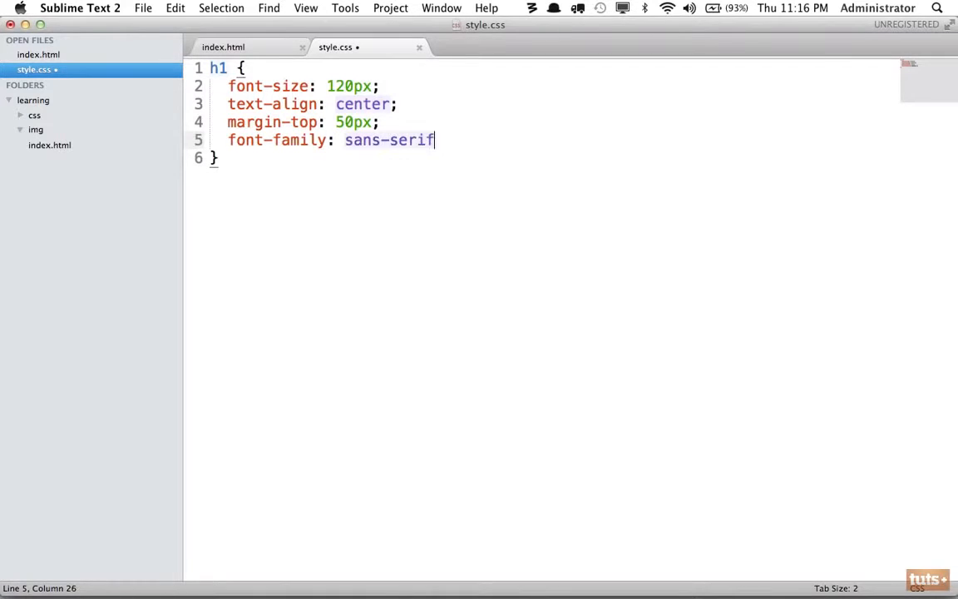
text(;)
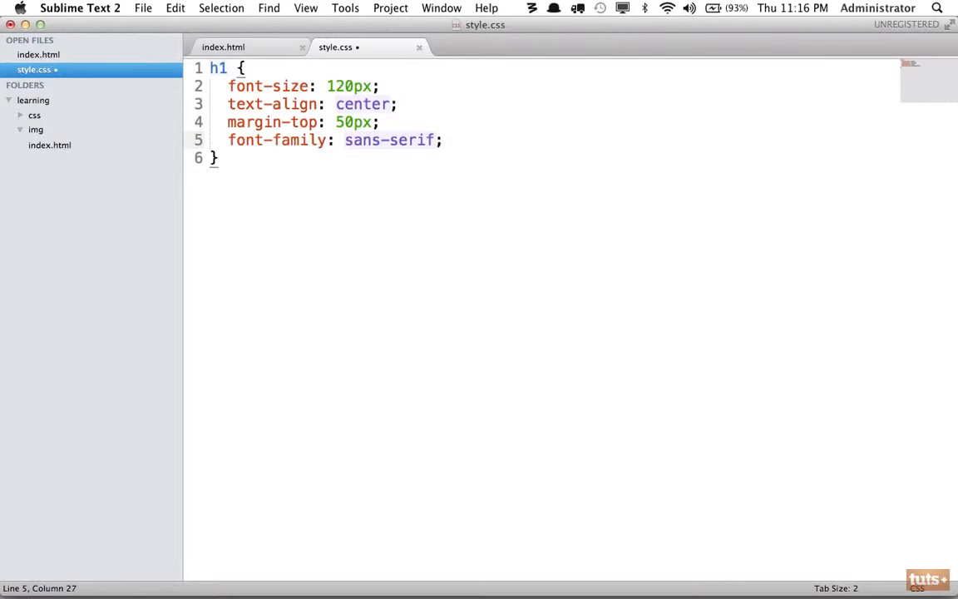
key(Backspace)
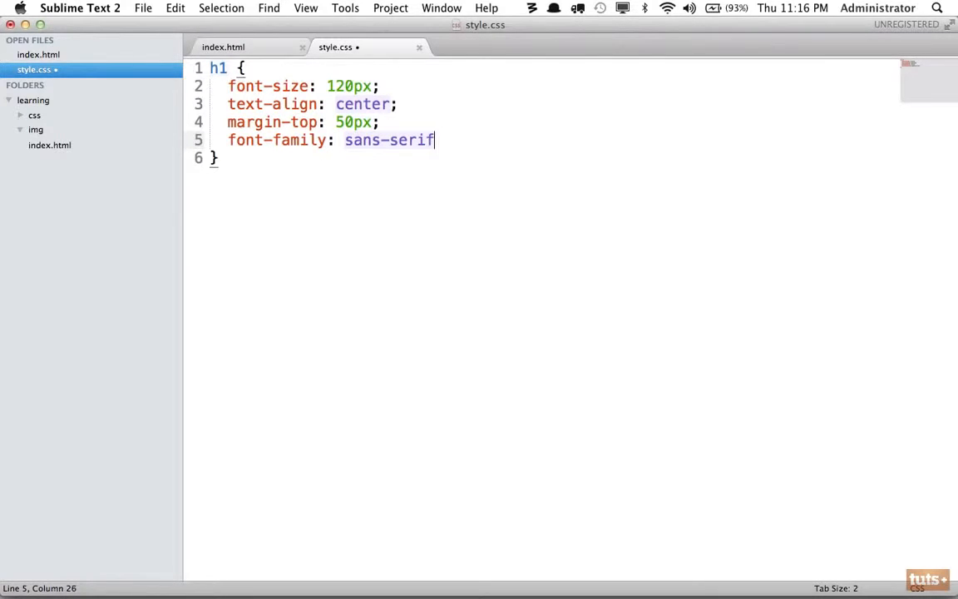
key(Backspace)
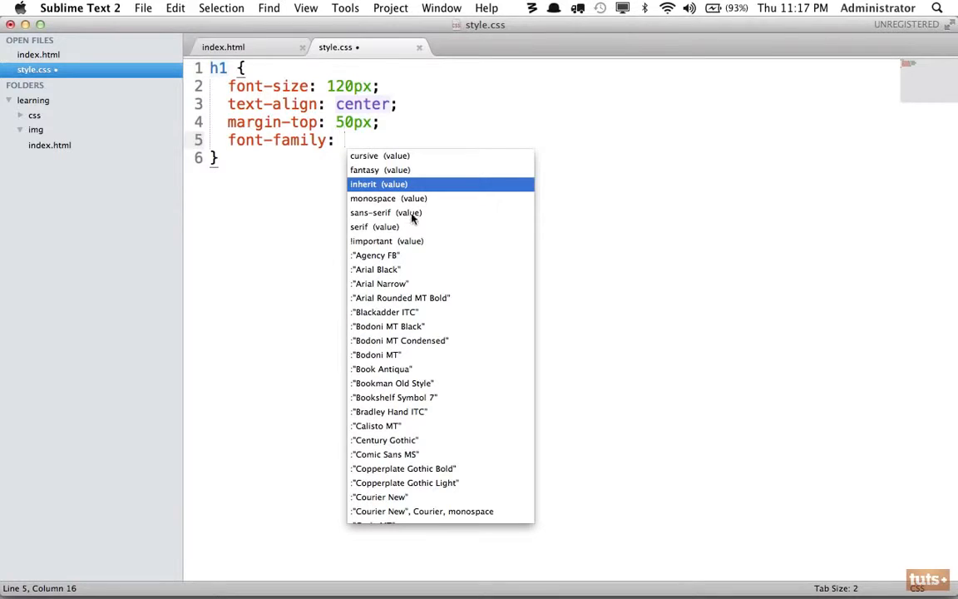
Step: Preview the heading font in Chrome and start another declaration line
scroll(down, 3)
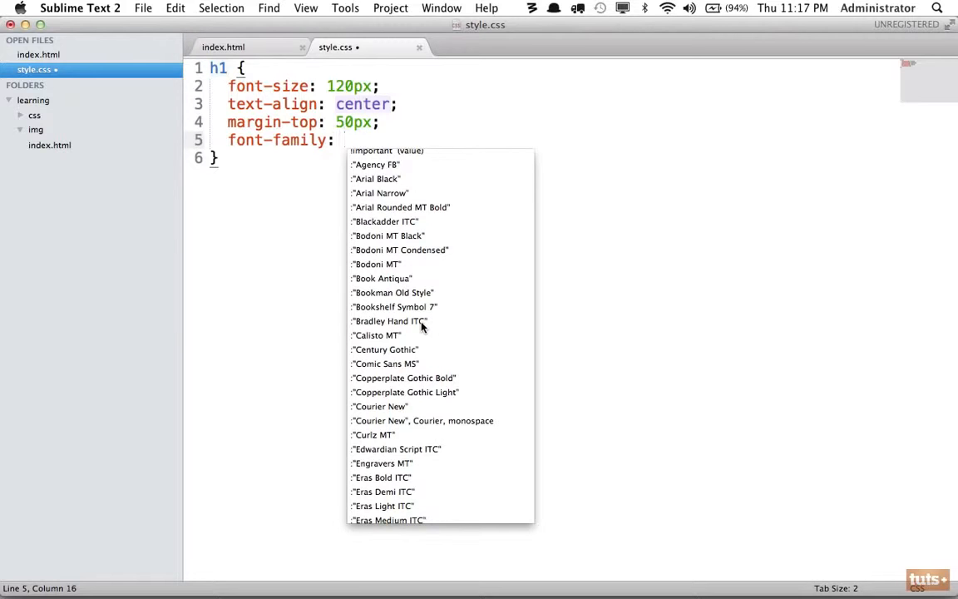
key(Escape)
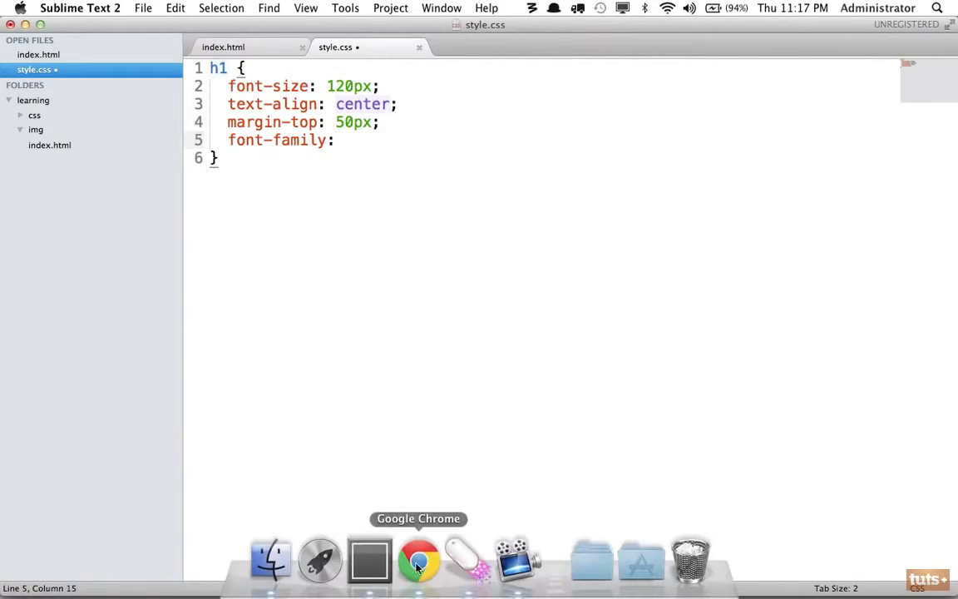
click(421, 569)
text( cursive;)
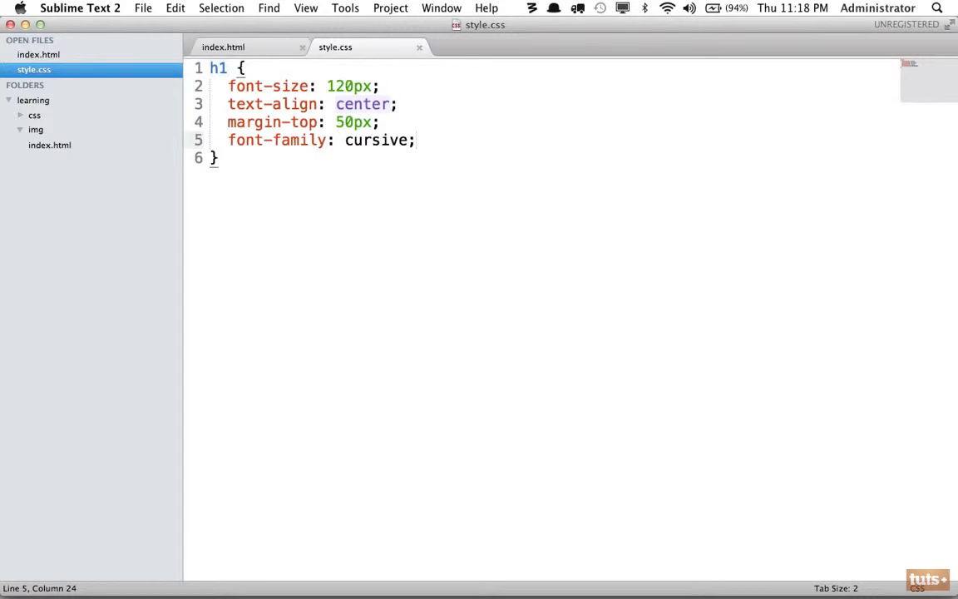
key(Enter)
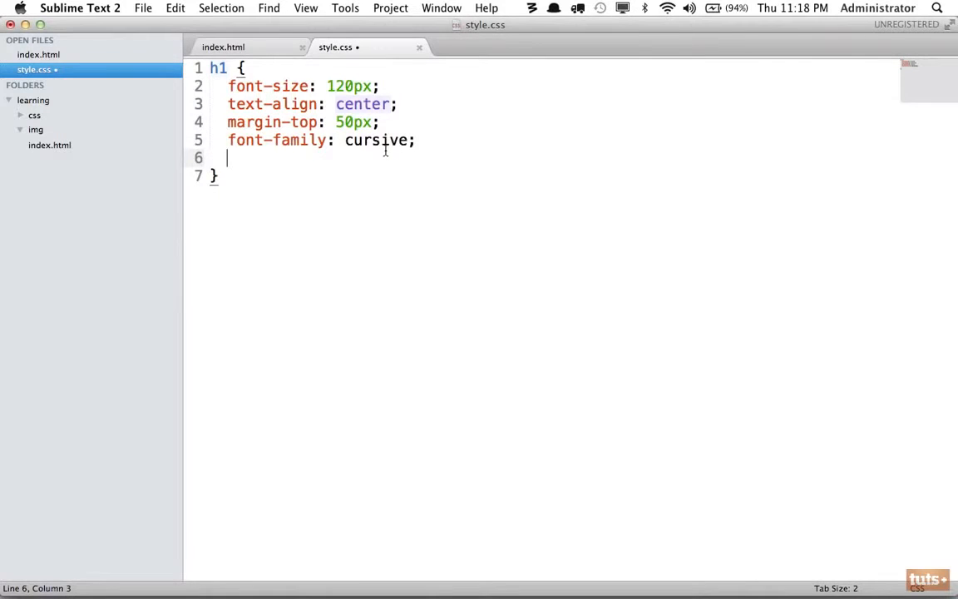
Step: Set the h1 font-family to sans-serif, add letter-spacing, and save
text(sans-serif)
text(l)
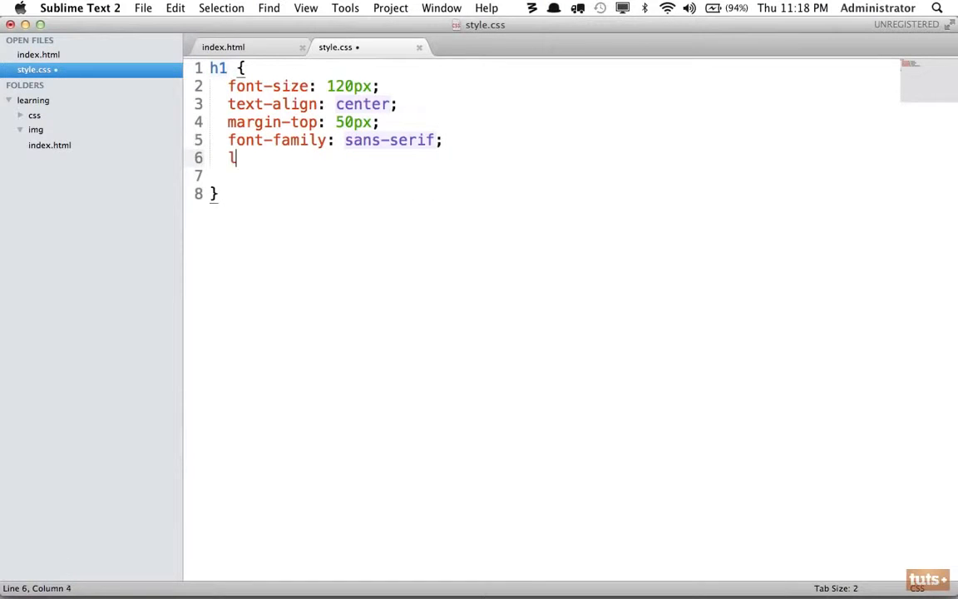
text(etter-spacing: 35px;)
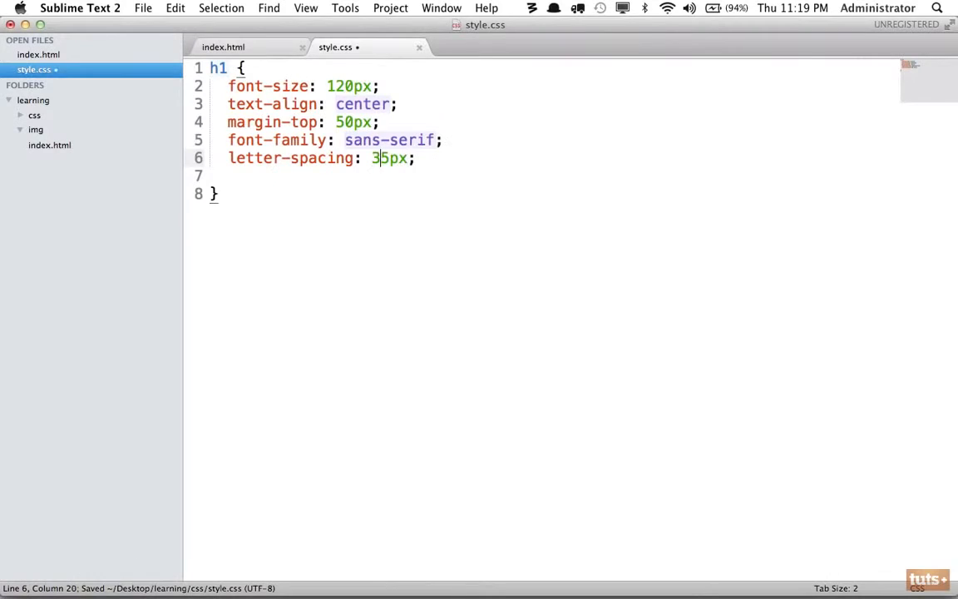
key(cmd+s)
text(-1)
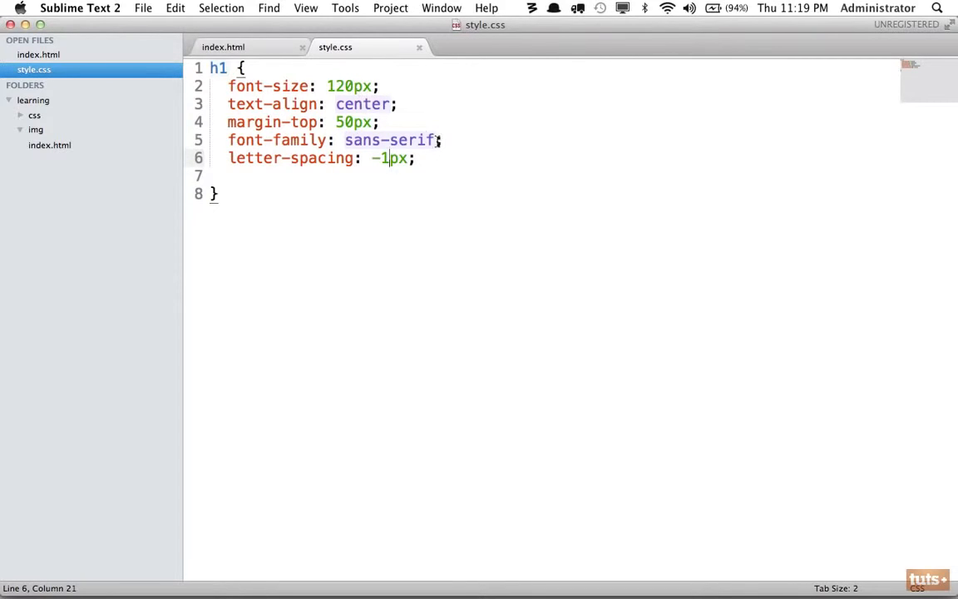
drag(371, 158, 408, 158)
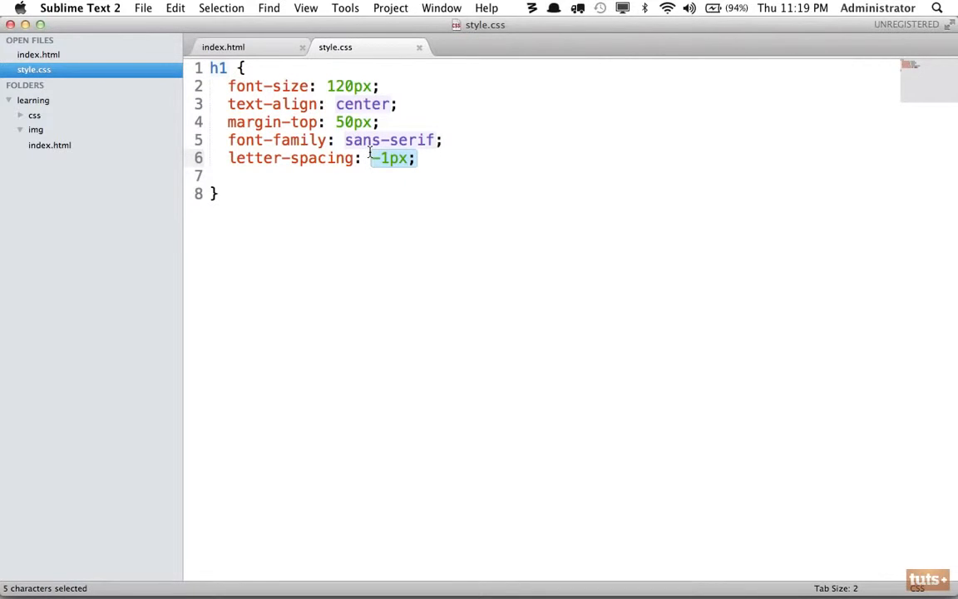
click(370, 158)
text(5)
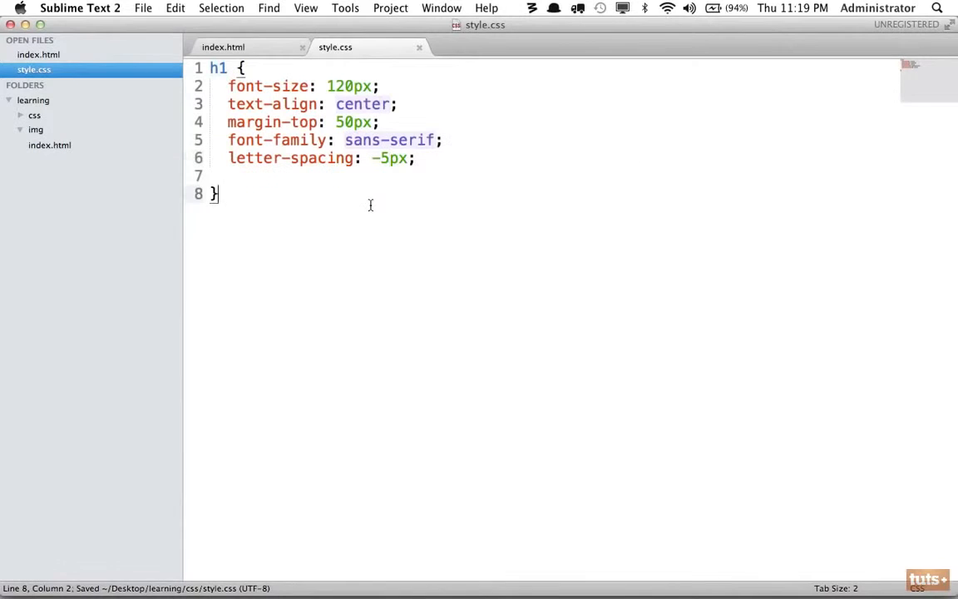
Step: Add a p rule with letter-spacing 0 and preview the page in Chrome
text(p {)
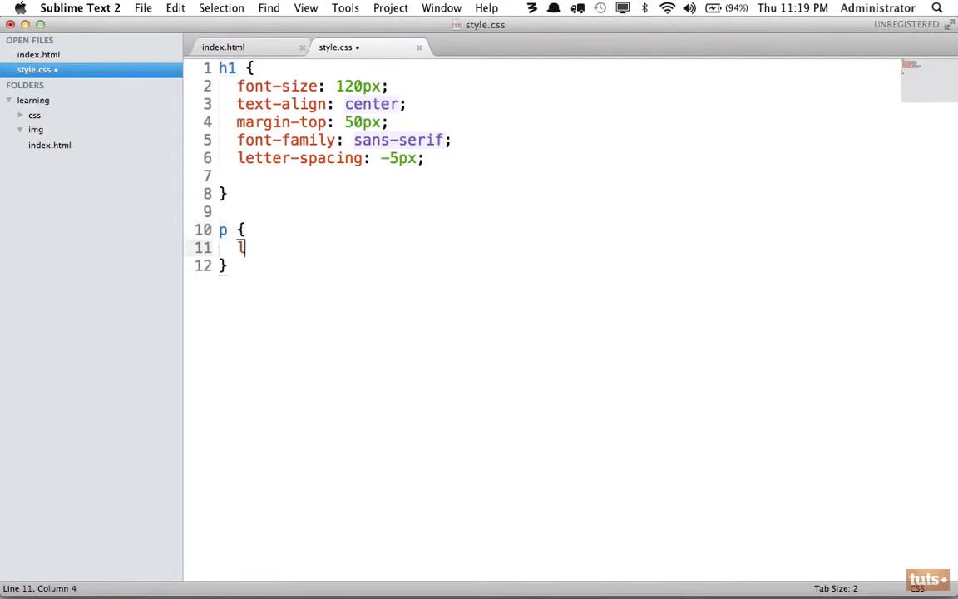
text(etter-spacing: 0)
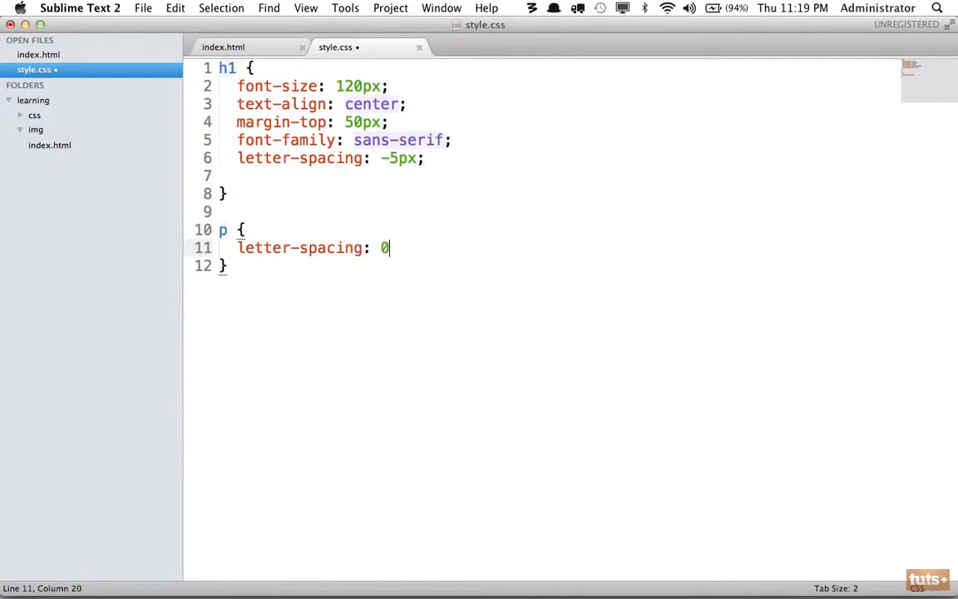
click(243, 47)
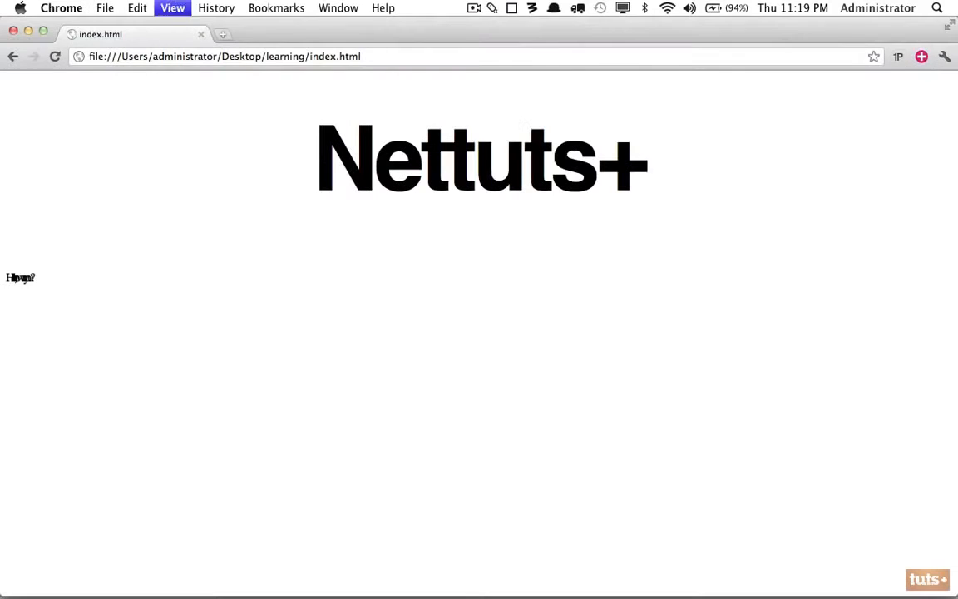
mouse_move(36, 287)
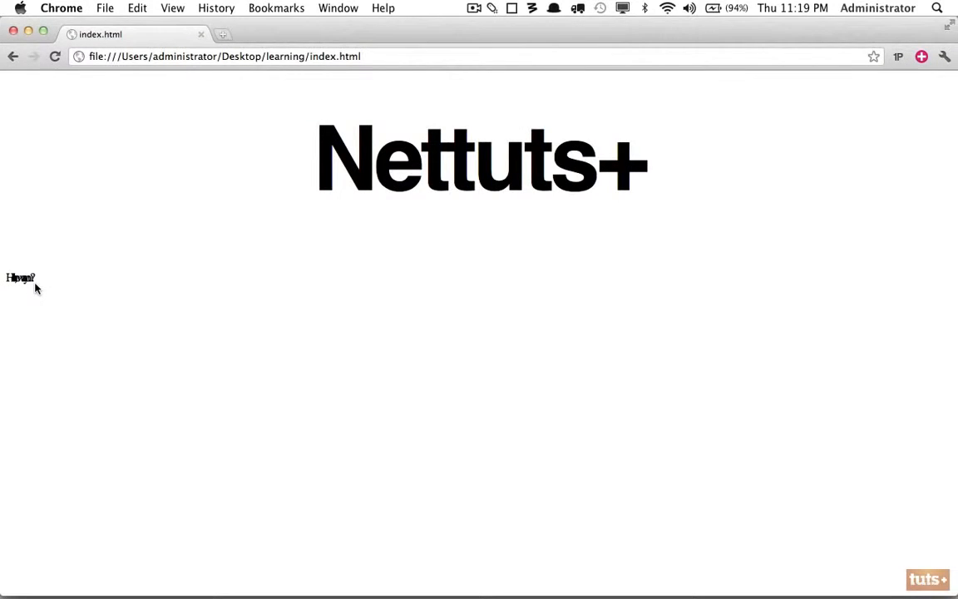
mouse_move(24, 290)
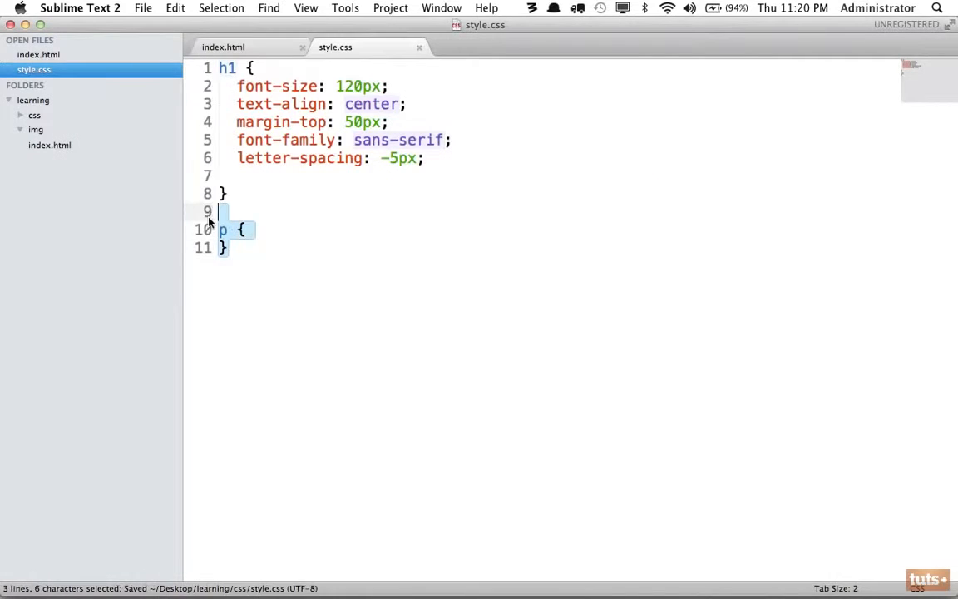
Step: Add color #666 and a text-transform declaration to the h1 rule
click(241, 47)
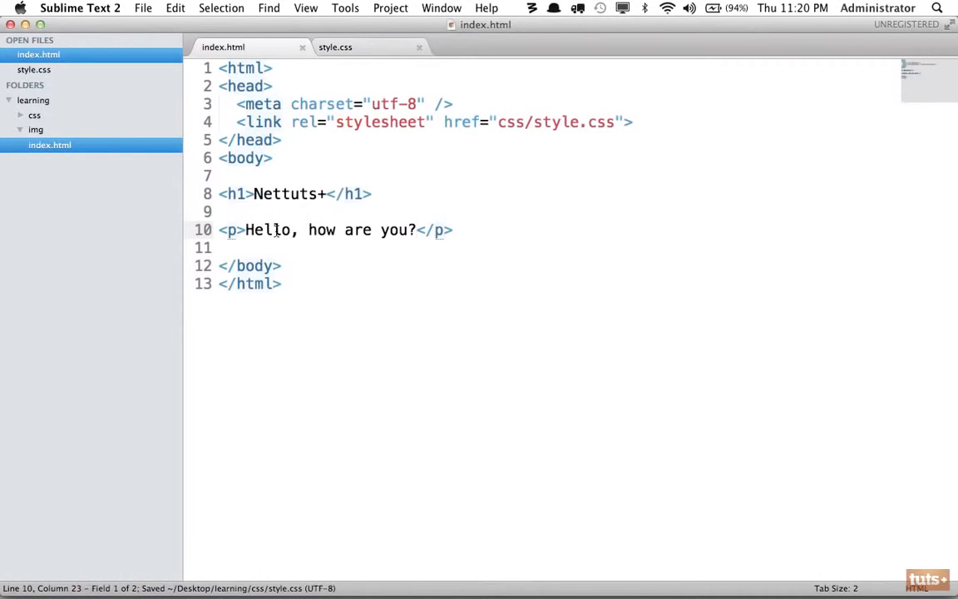
click(347, 47)
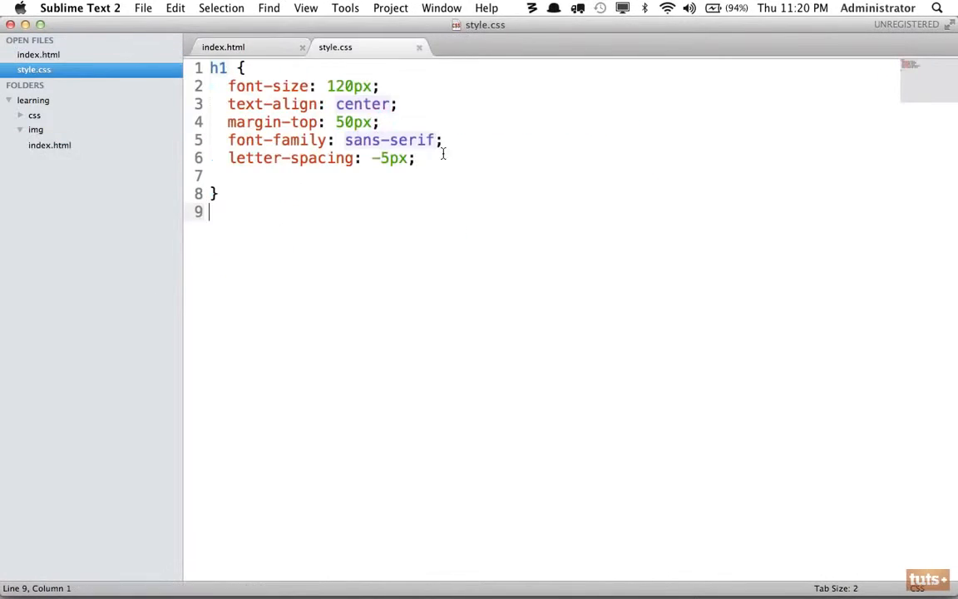
text(colo)
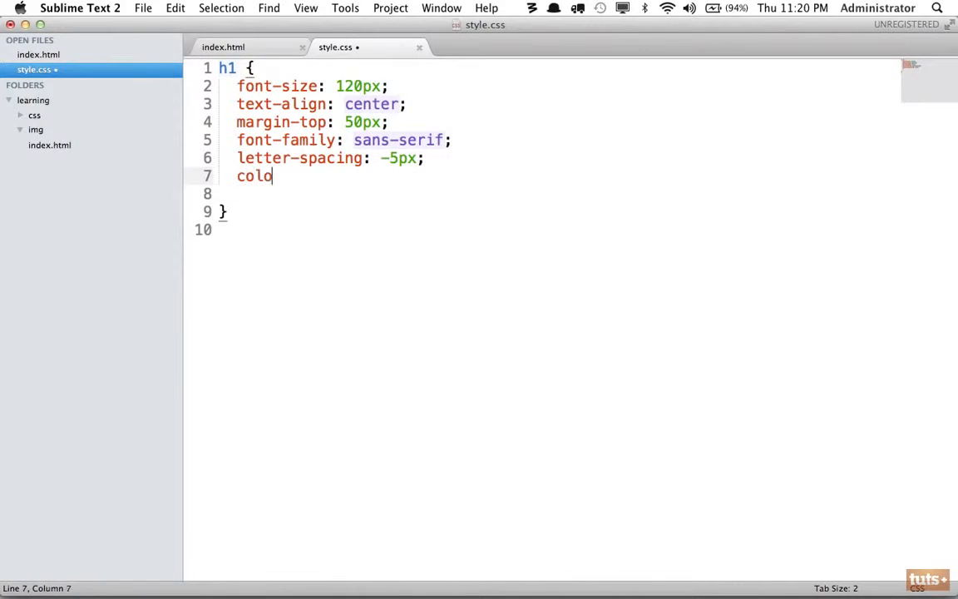
text(r: #666;)
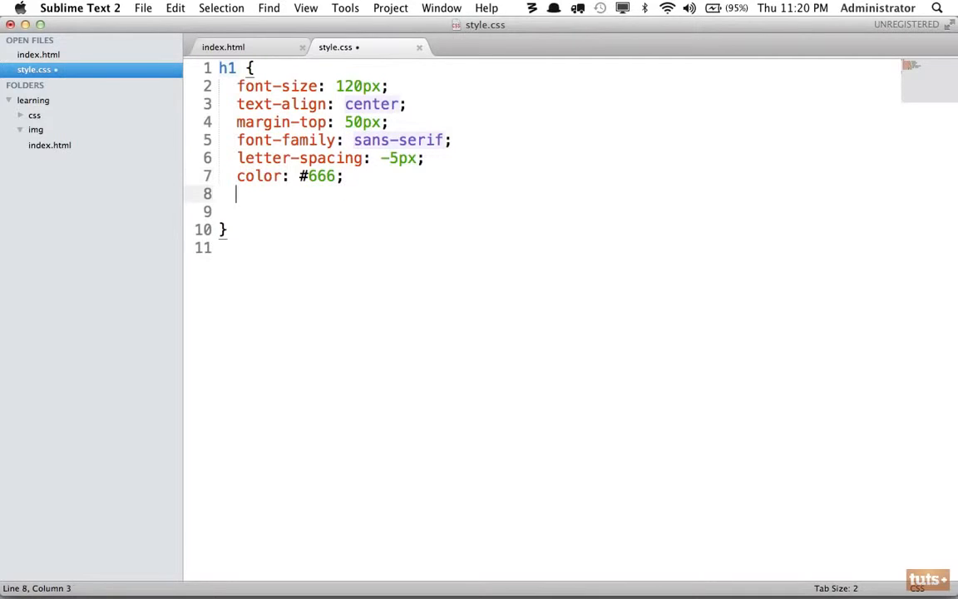
text(text-transfo)
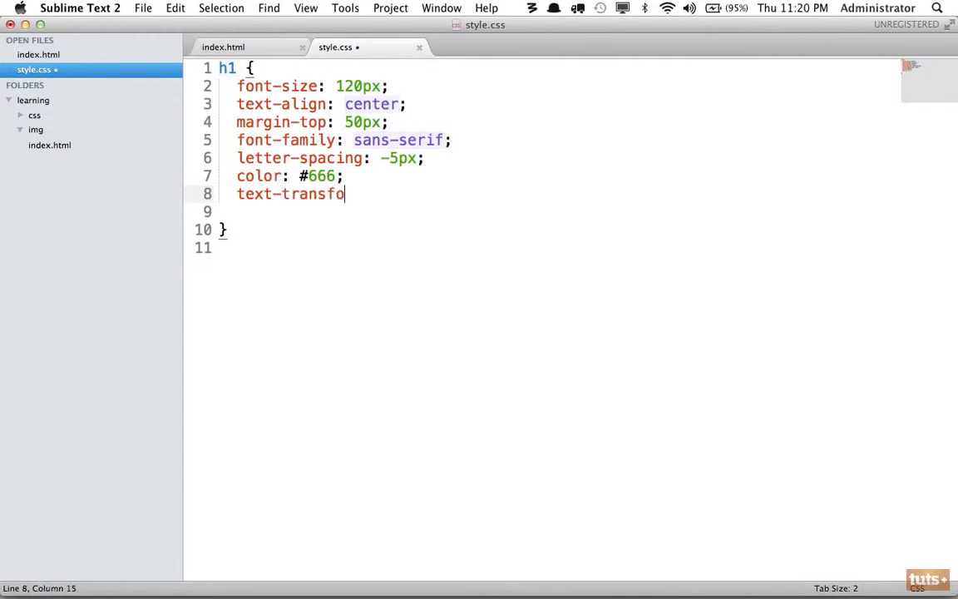
text(rm: upperca)
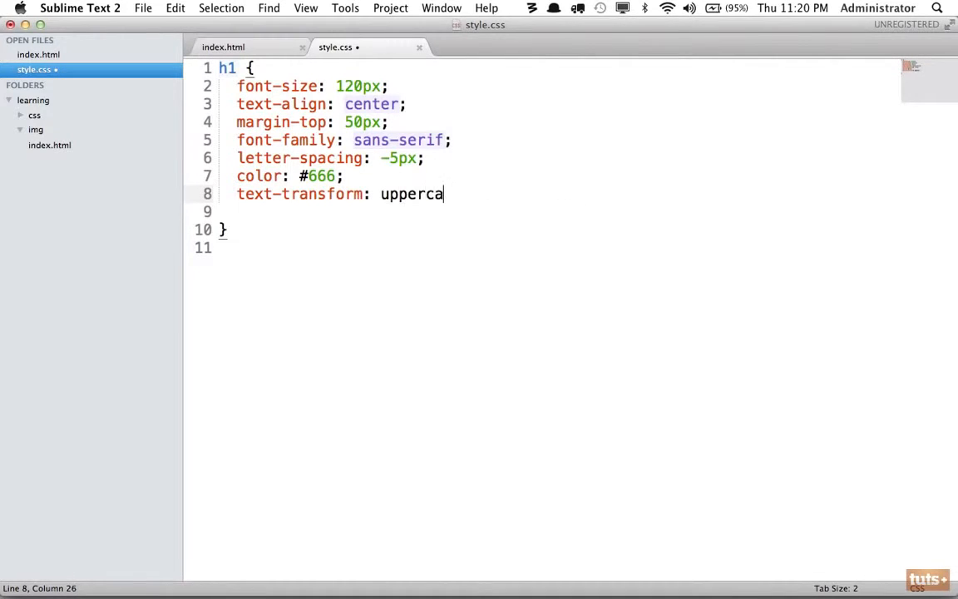
Step: Change the h1 text-transform value from uppercase to lowercase
click(243, 47)
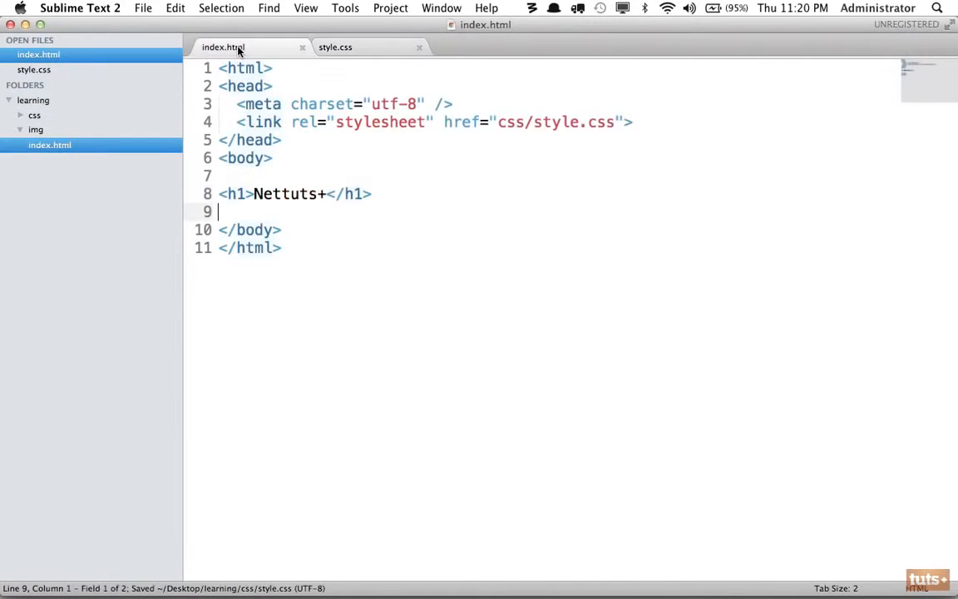
double_click(285, 193)
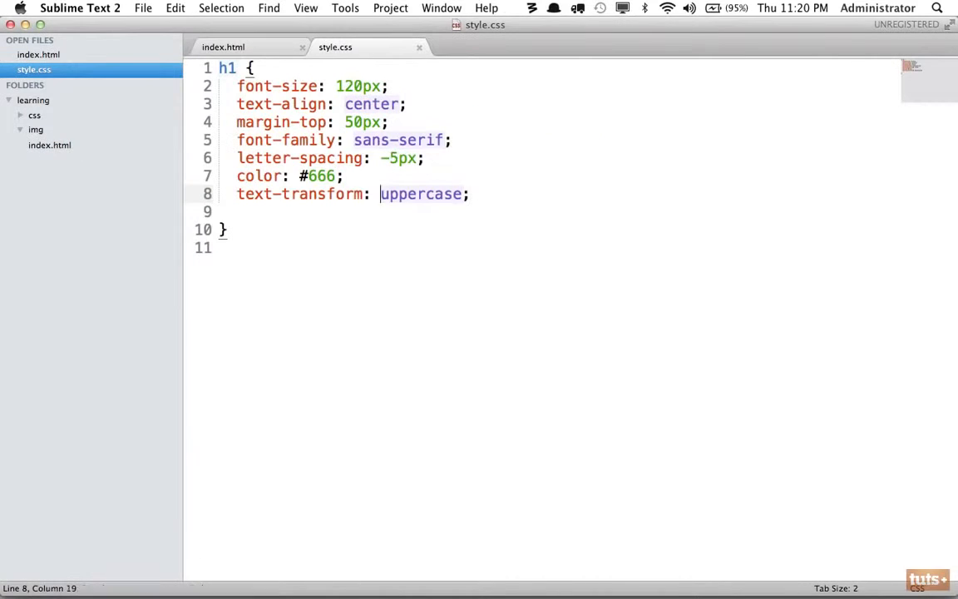
text(lower)
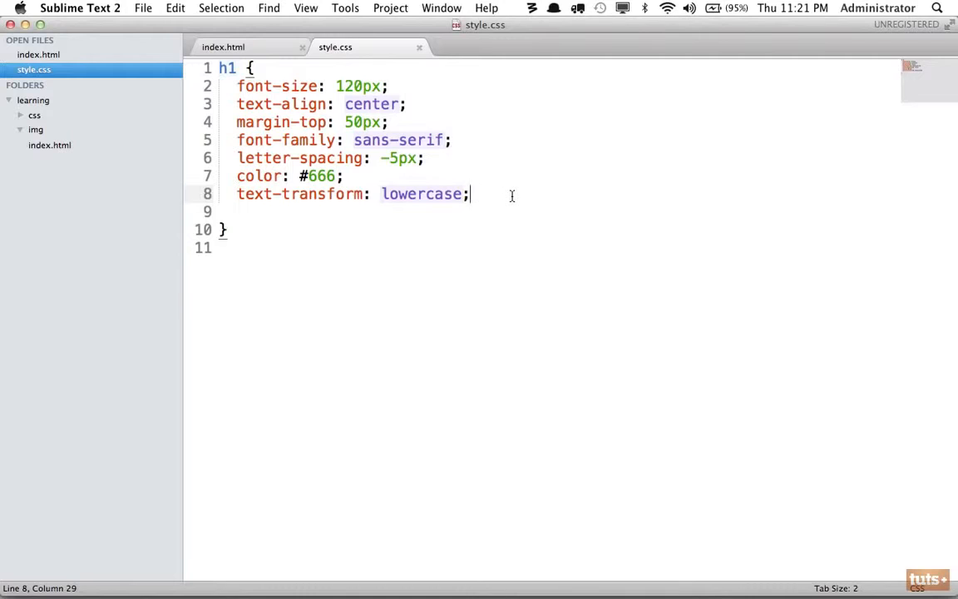
Step: Add text-shadow: 5px 10px 10px red on a new line of the h1 rule
key(Enter)
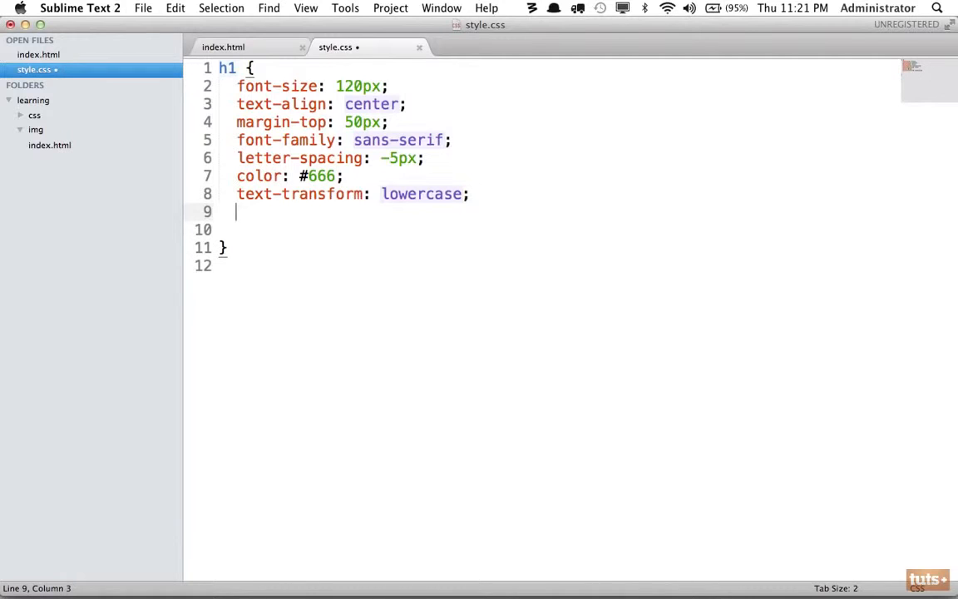
text(text-shad)
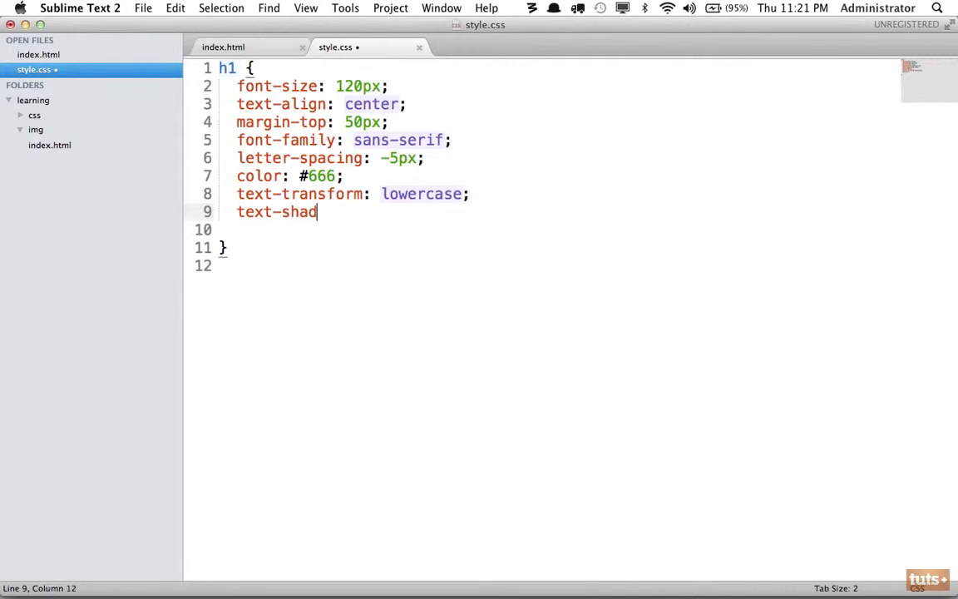
text(ow:)
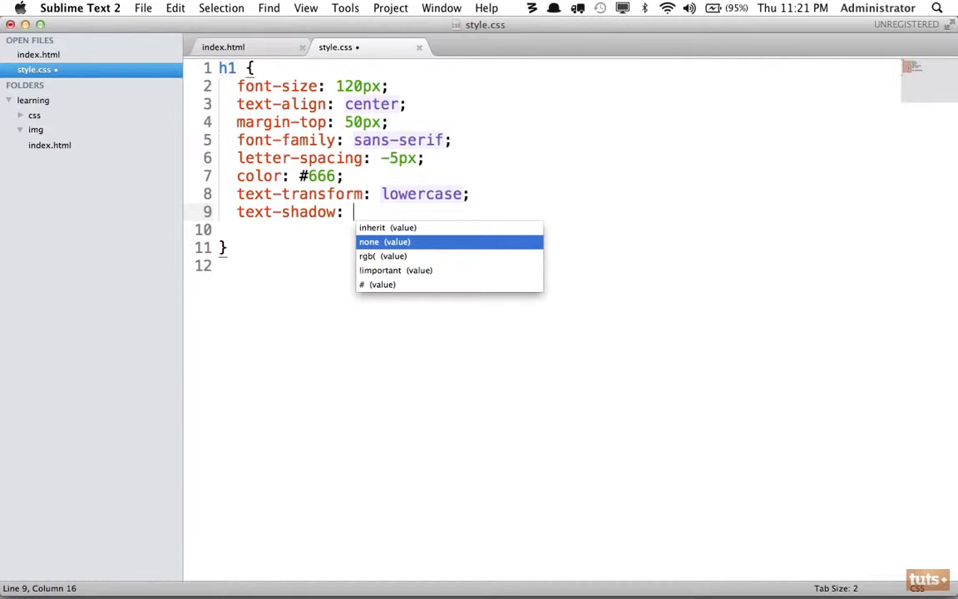
text(5px)
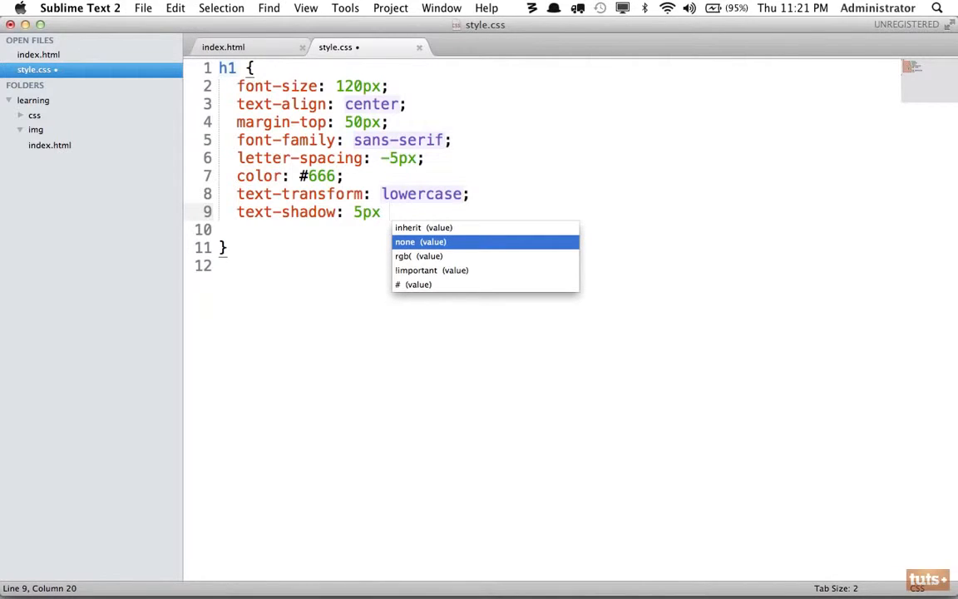
text(10px)
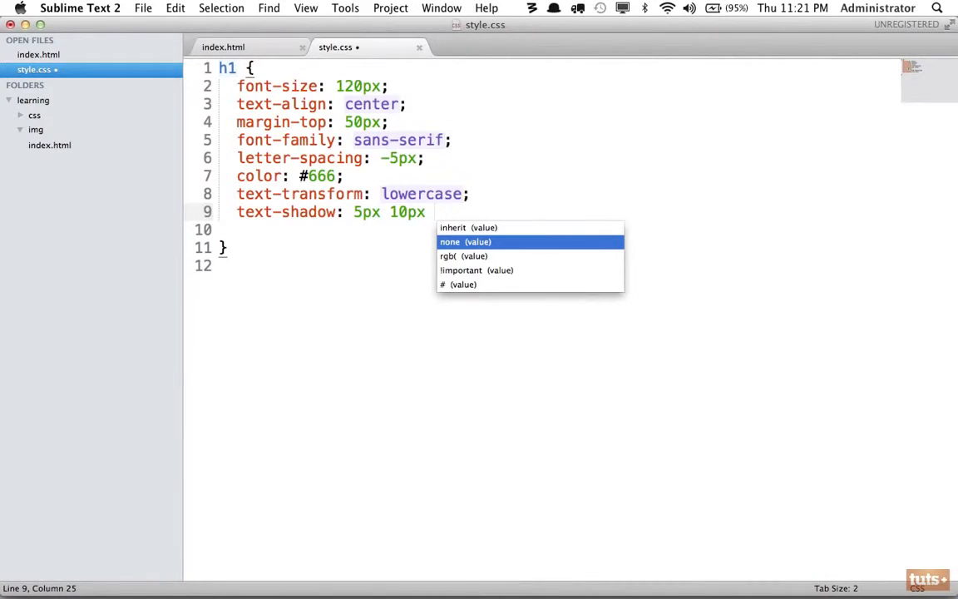
text(10px)
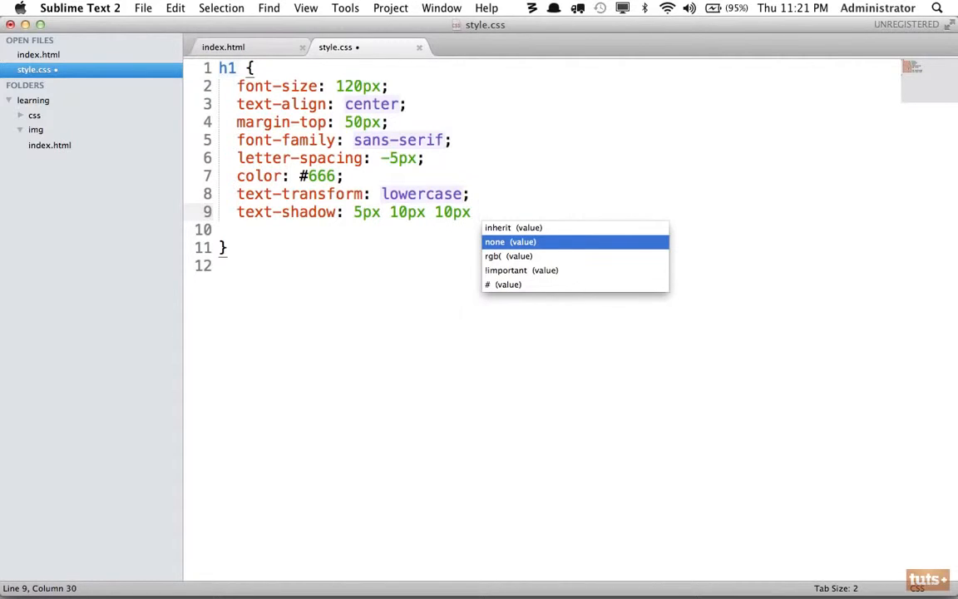
text(red;)
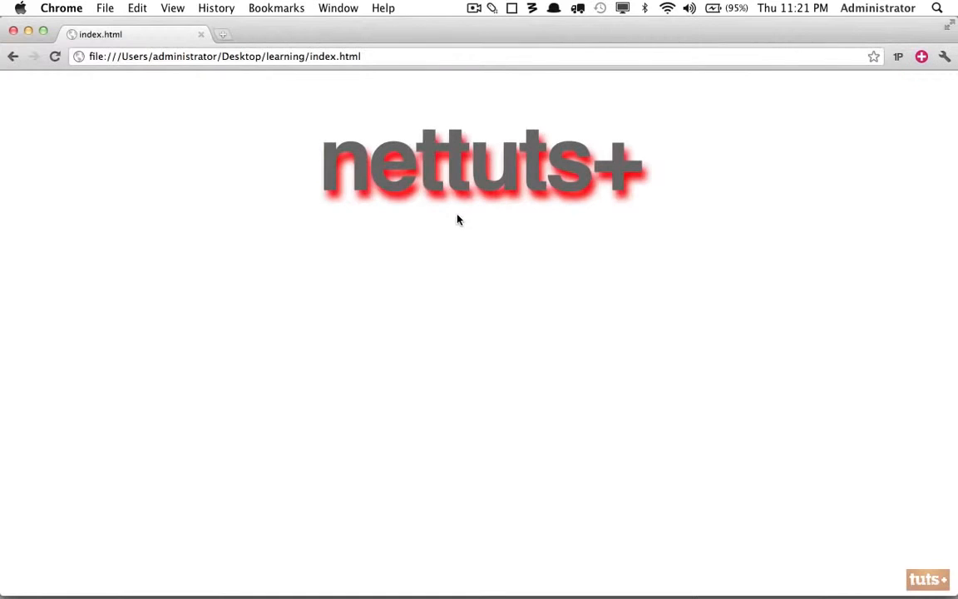
mouse_move(456, 216)
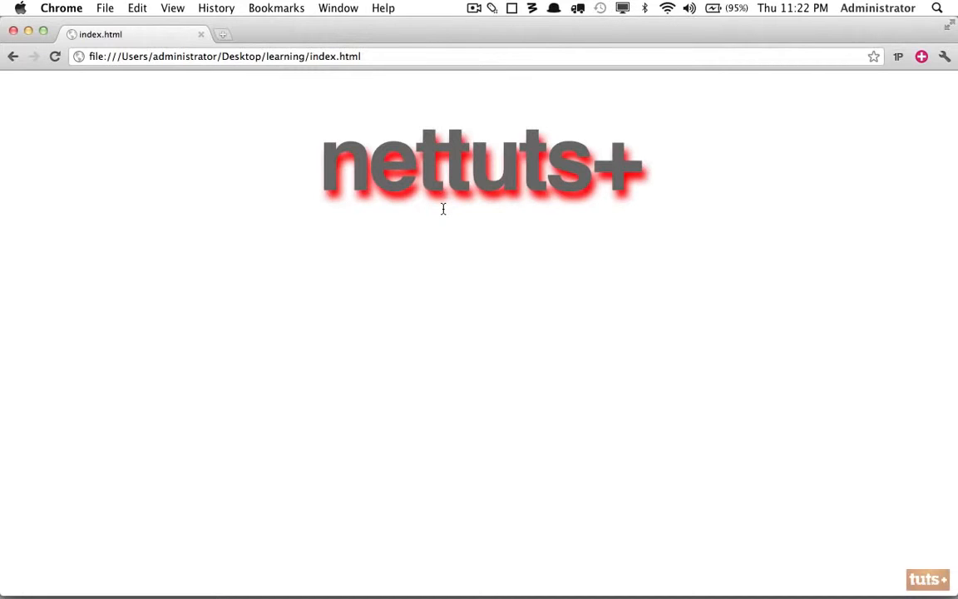
mouse_move(502, 198)
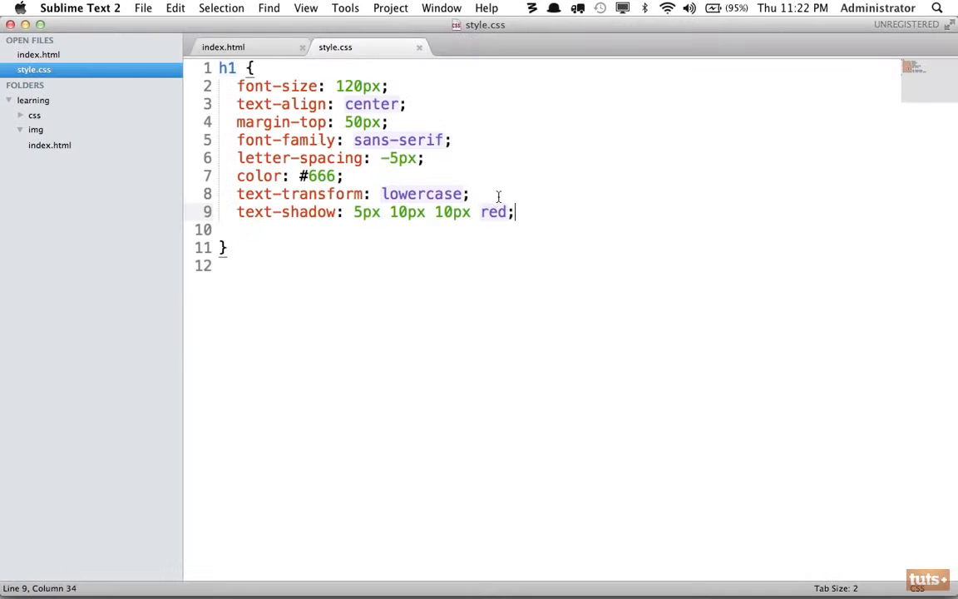
Step: Rewrite the h1 text-shadow values as 0 1px 0 after briefly trying black
text(black)
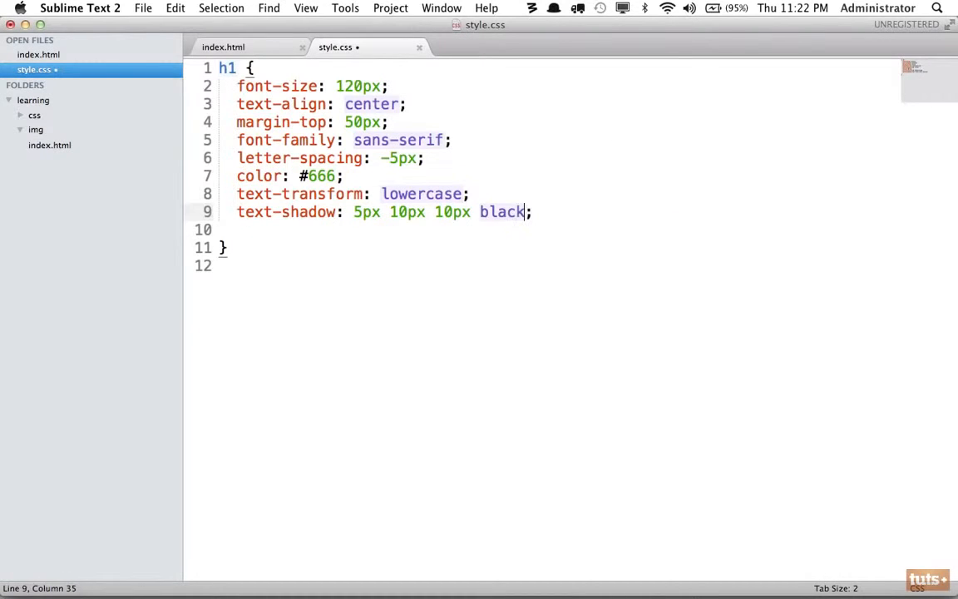
key(backspace)
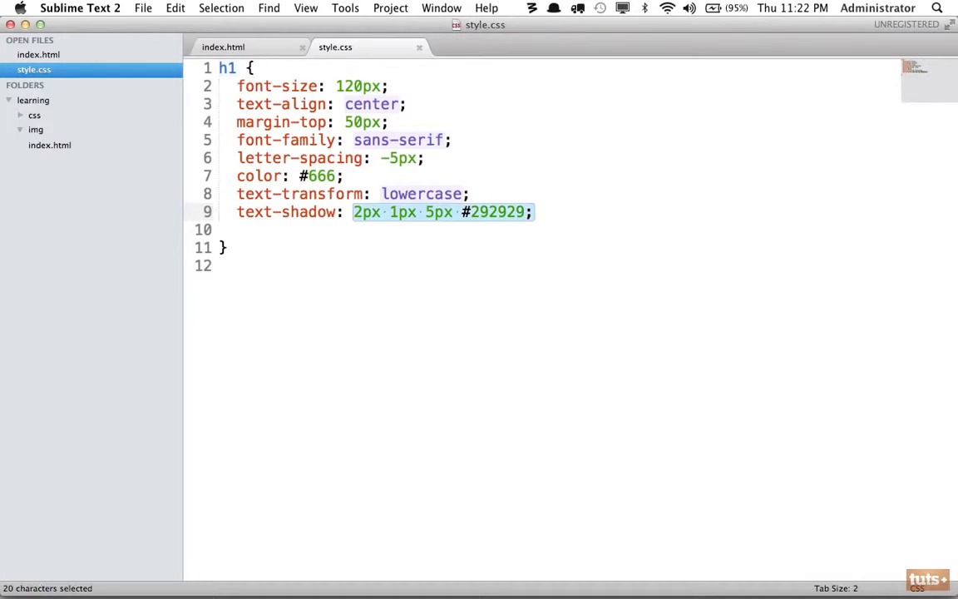
text(0)
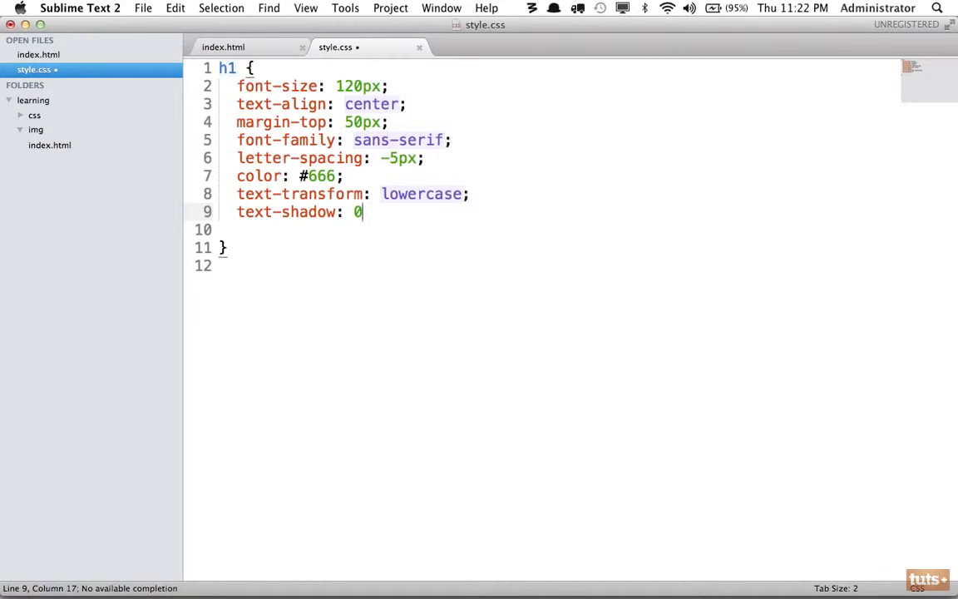
text(1px)
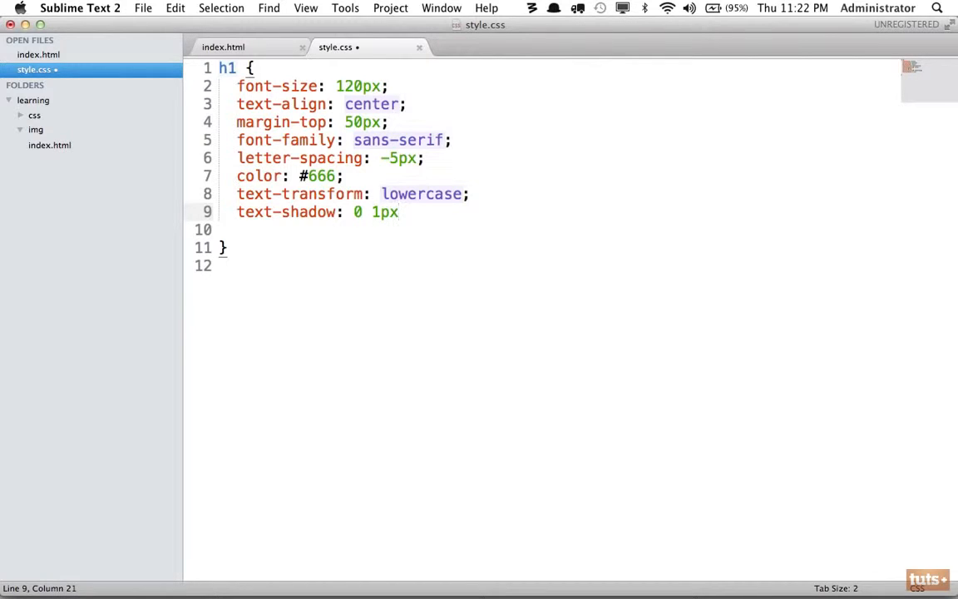
text(0)
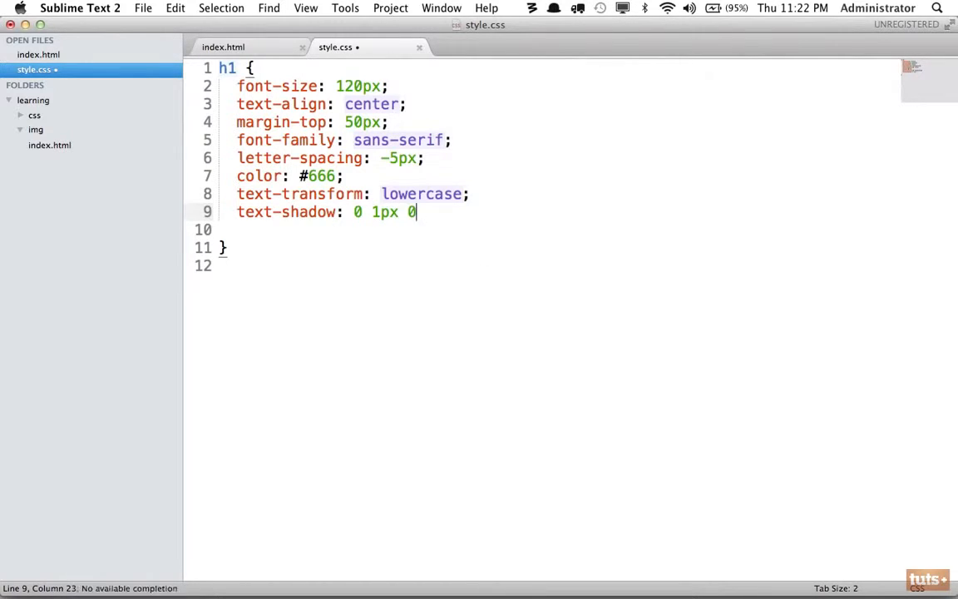
text(wh)
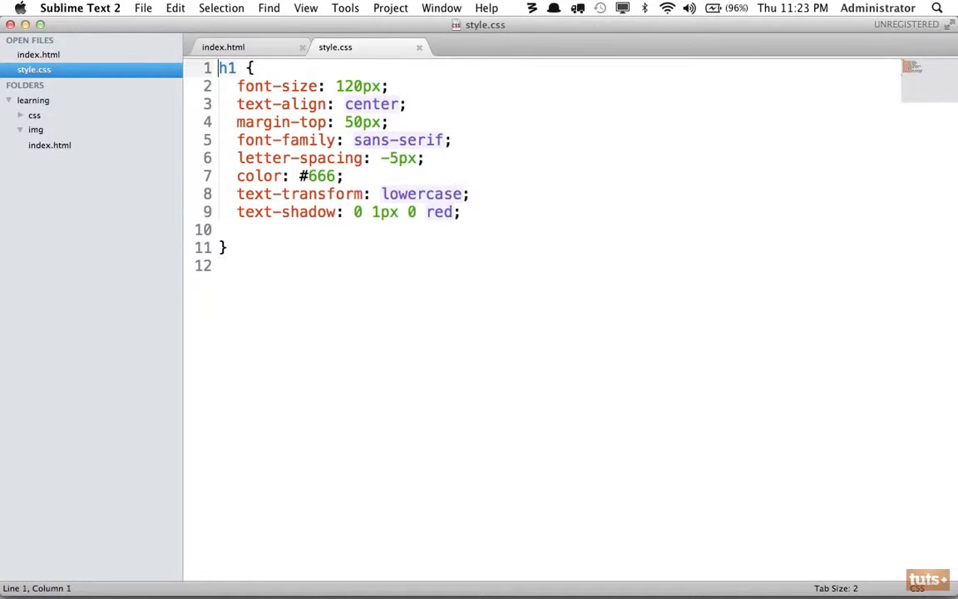
Step: Add body { background: #666; } and begin replacing values in the h1 rule
text(body { })
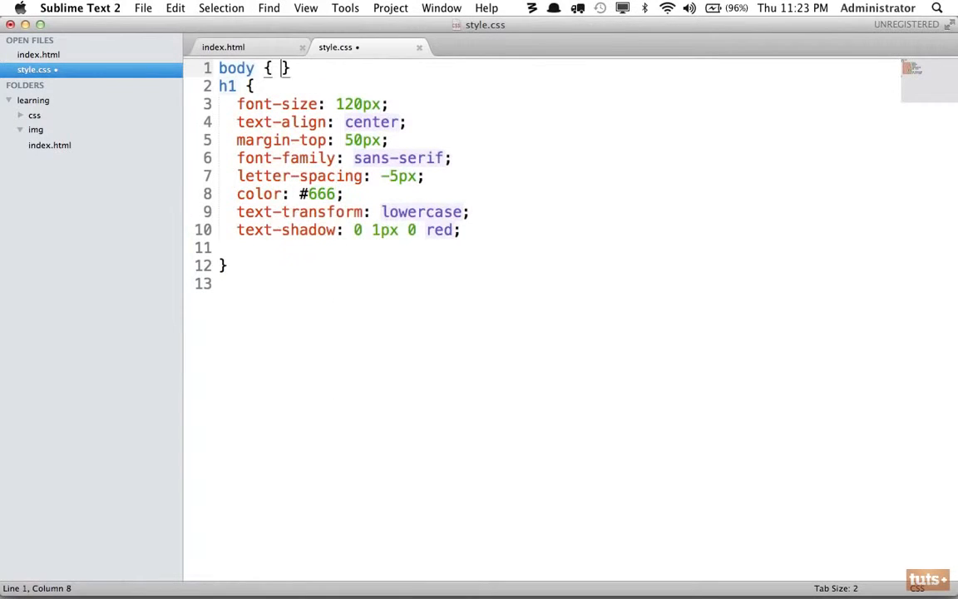
text(background: #666;)
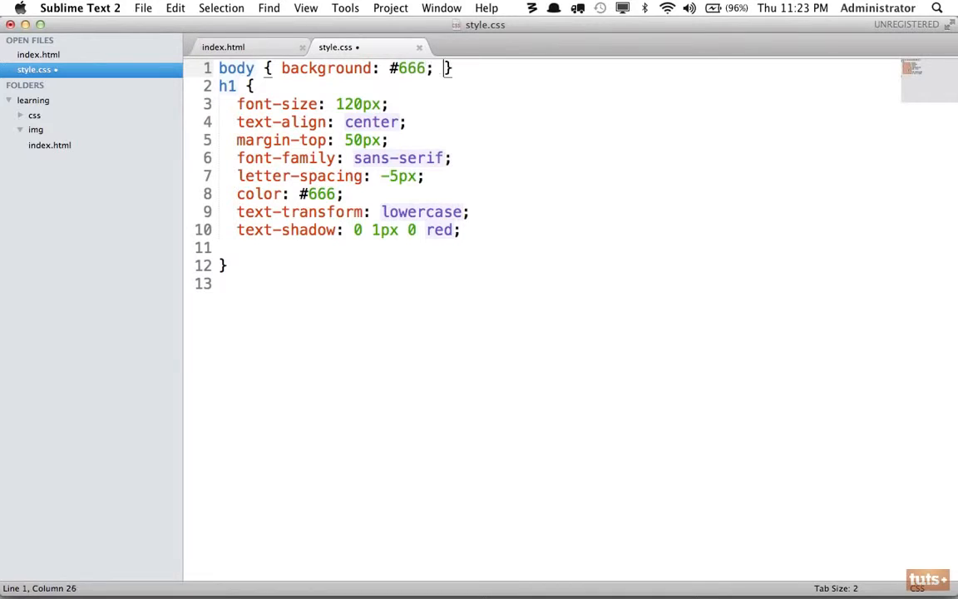
double_click(441, 230)
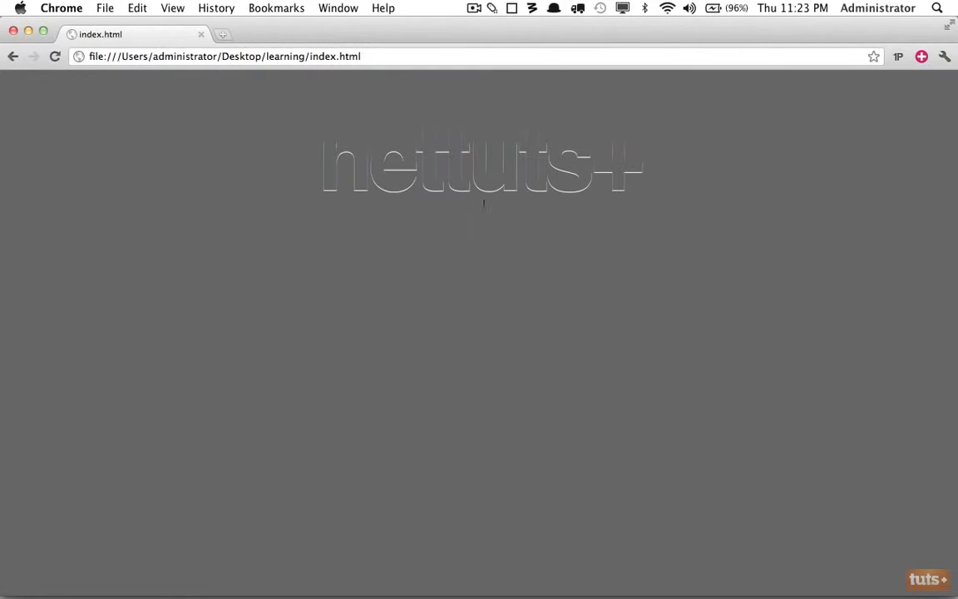
mouse_move(543, 185)
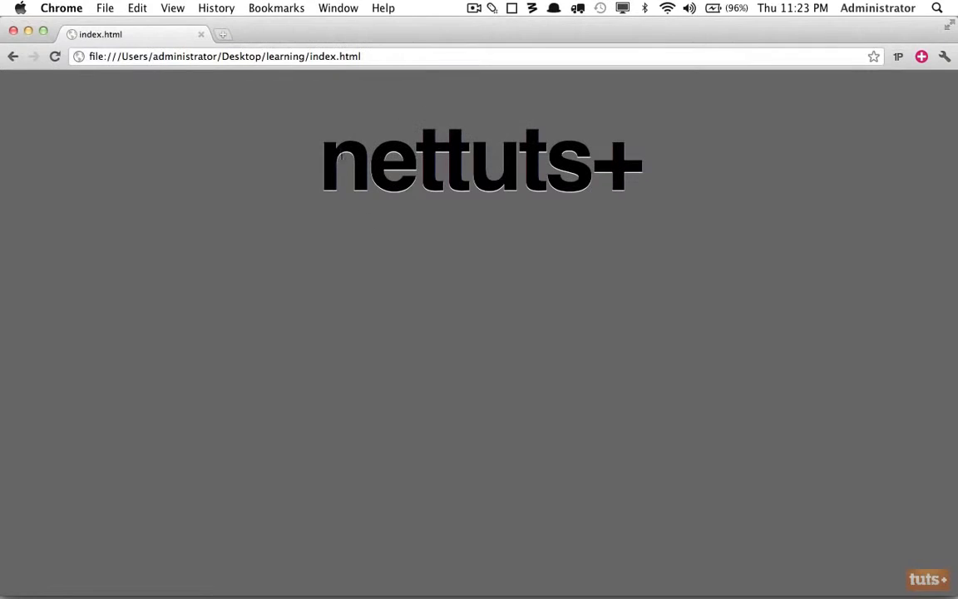
mouse_move(388, 194)
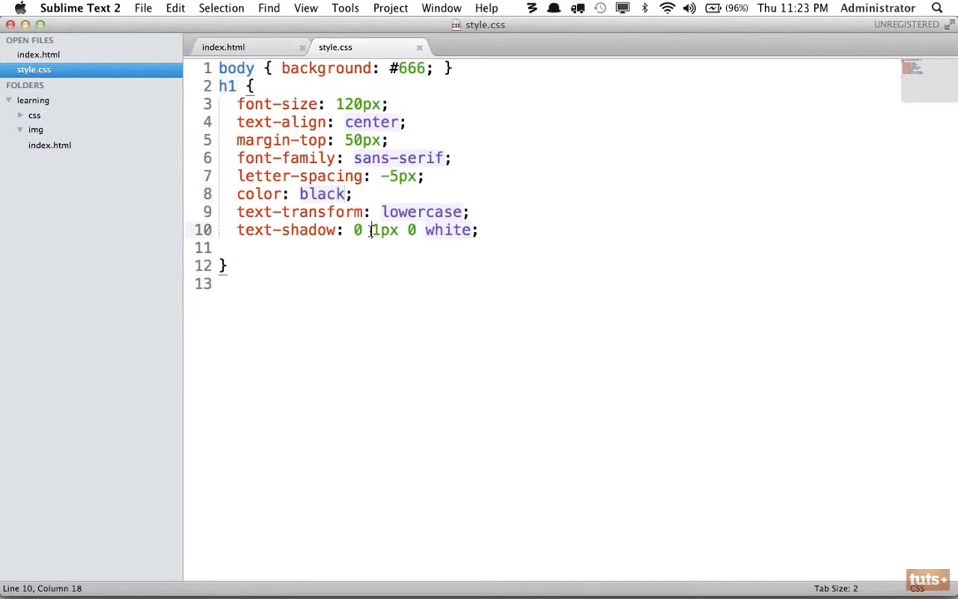
text(-1px 0 white,)
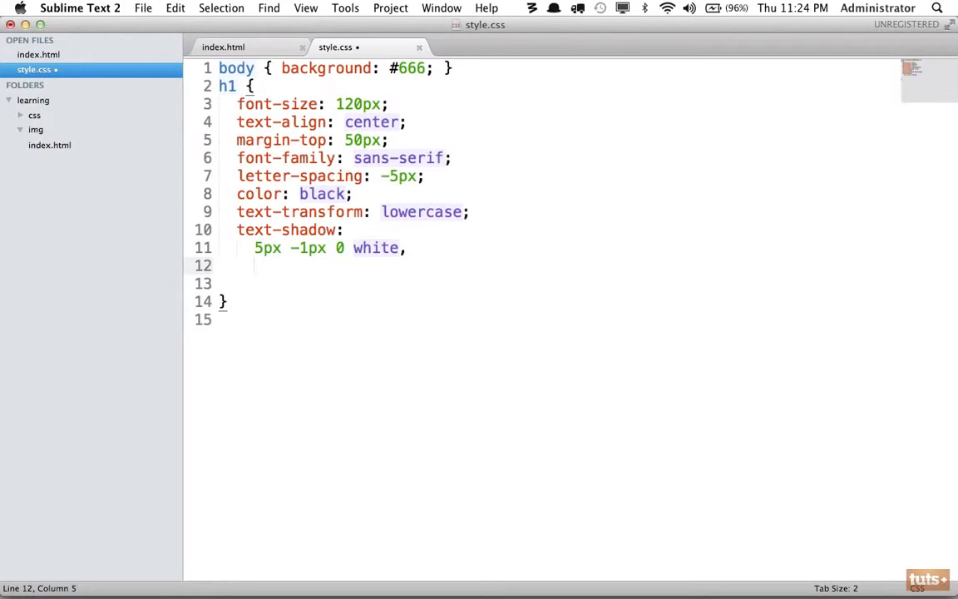
Step: Add a second shadow layer, 6px -2px 0 red, to the h1 text-shadow
text(6px none-)
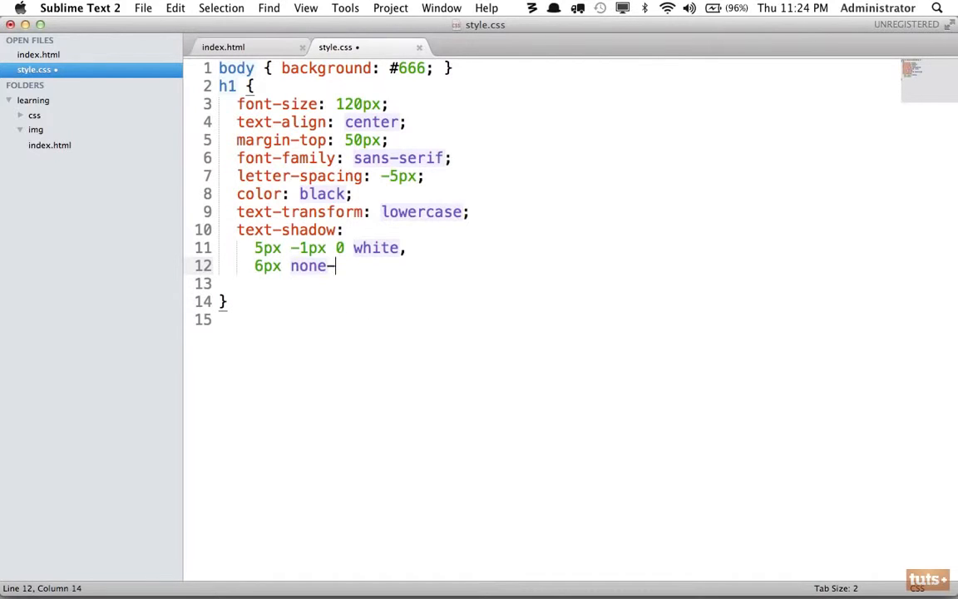
text(-2px 0 red;)
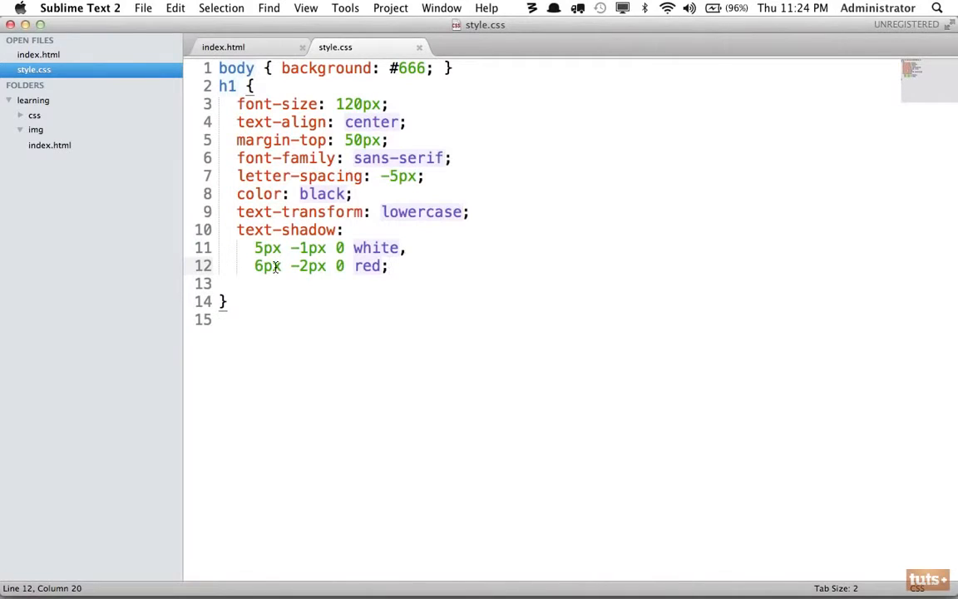
click(264, 265)
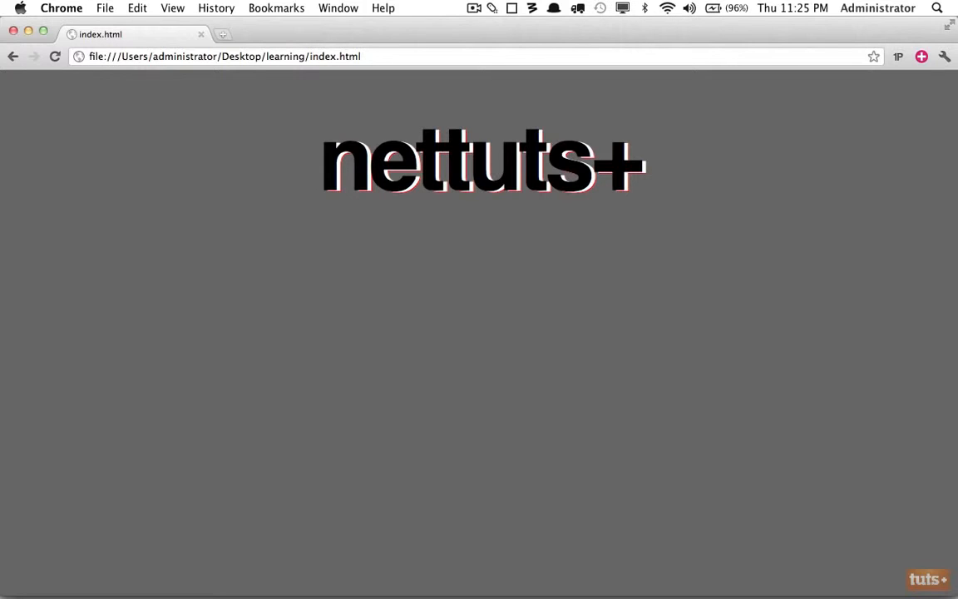
mouse_move(309, 250)
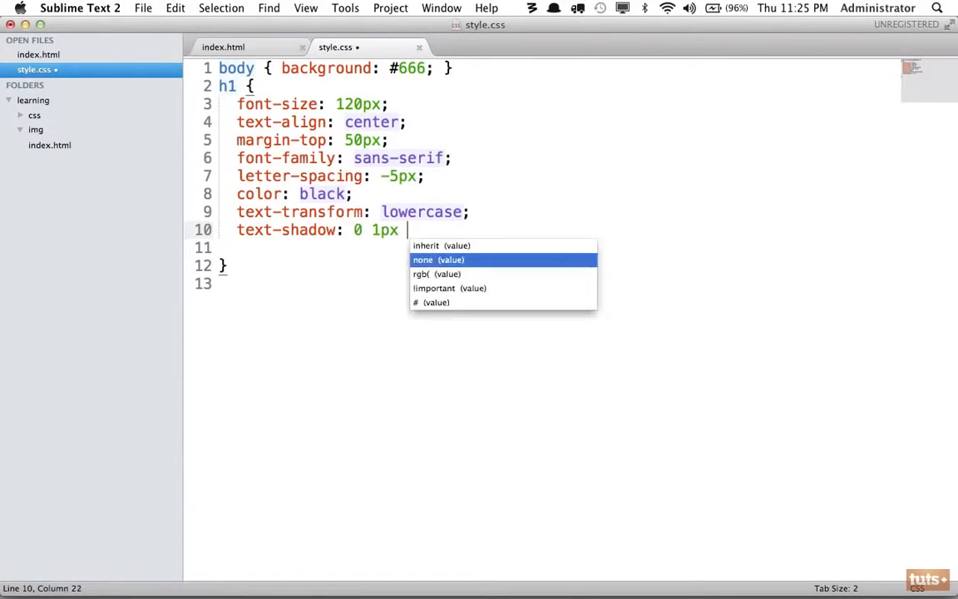
Step: Finish the shadow as 0 1px 0 white and begin a font-variant declaration
text(0 white;)
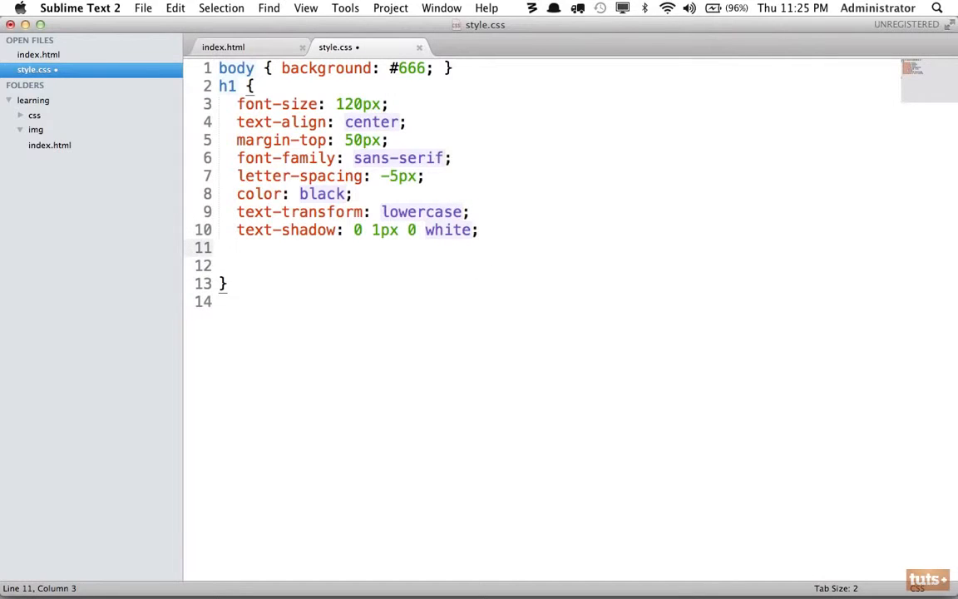
text(font-variant:)
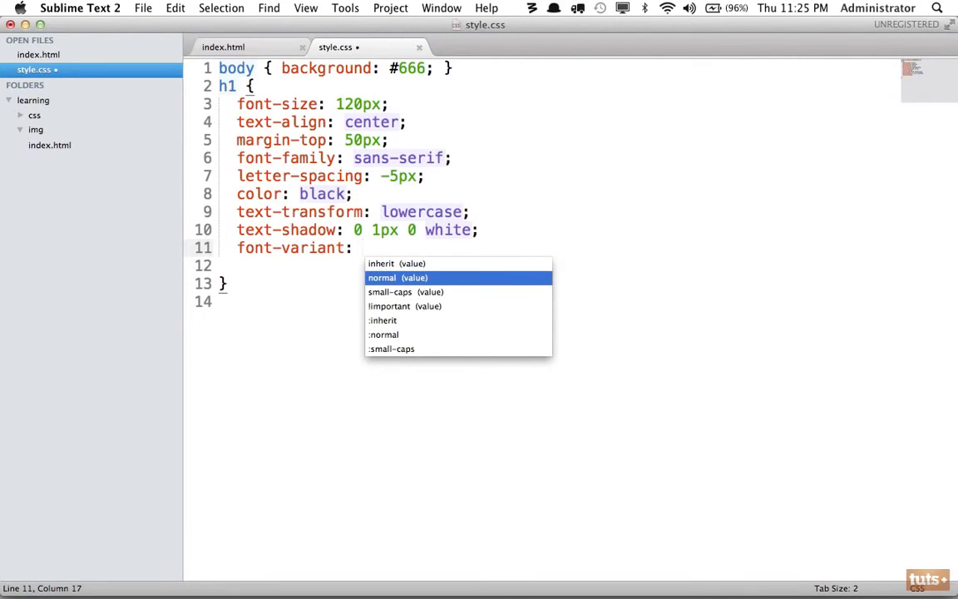
key(up)
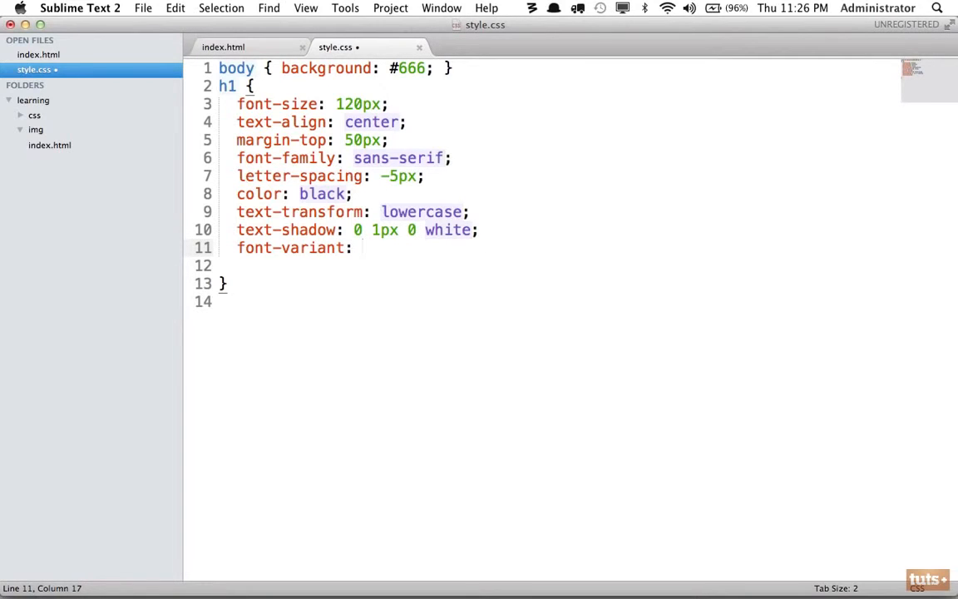
text(sm)
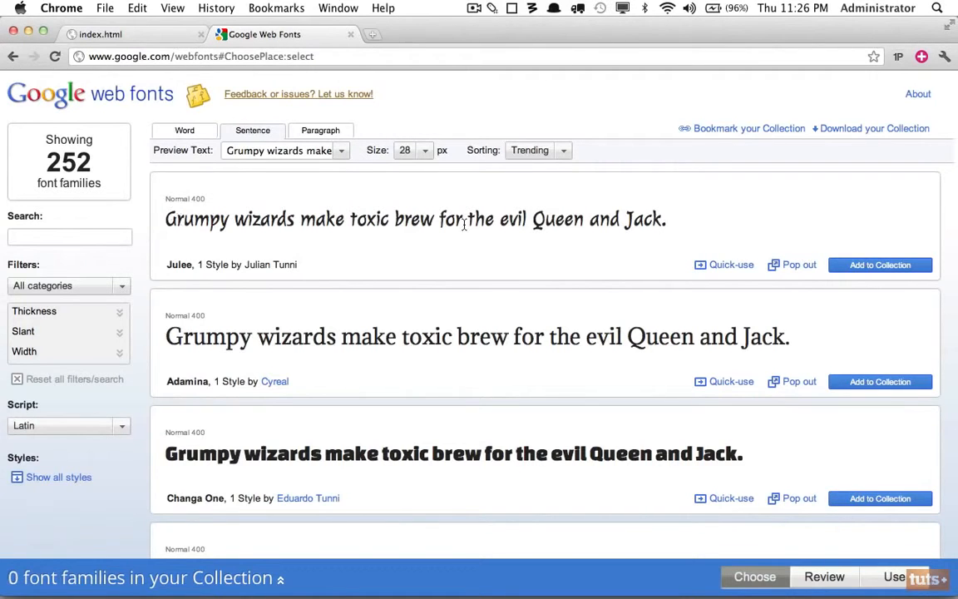
Step: Scroll to Merienda One, open its quick-use details, and select the link code
scroll(down, 3)
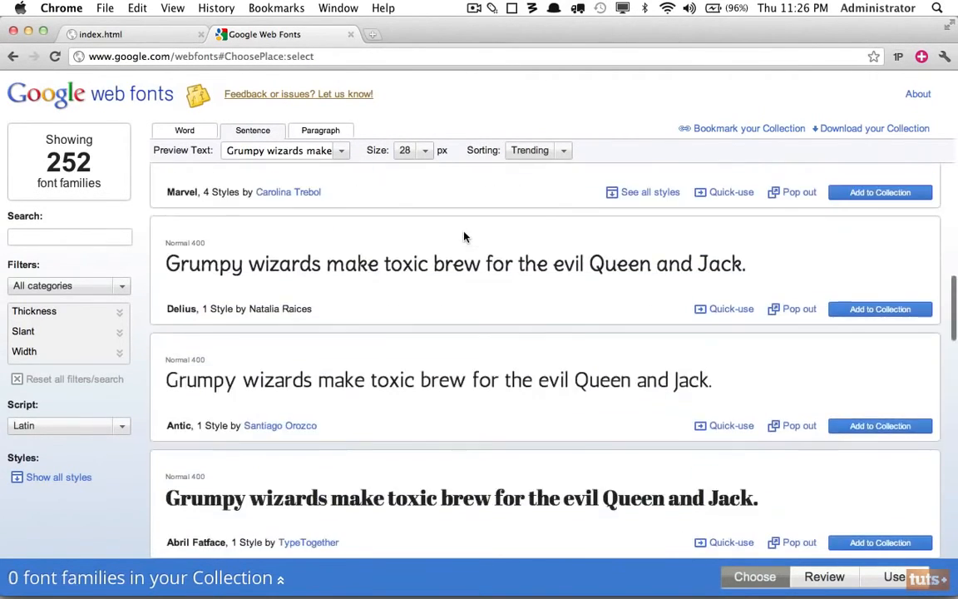
scroll(down, 3)
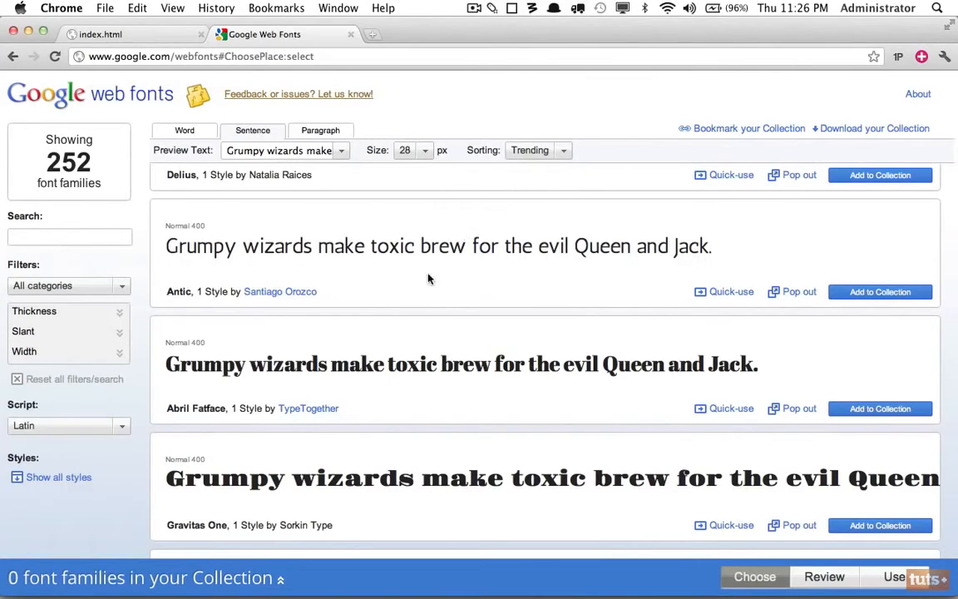
mouse_move(314, 424)
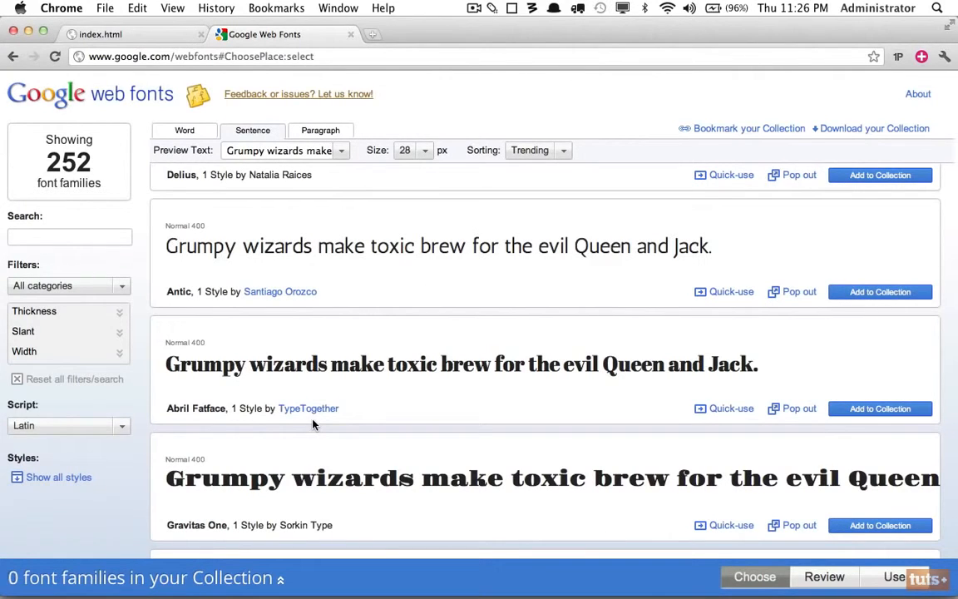
mouse_move(335, 386)
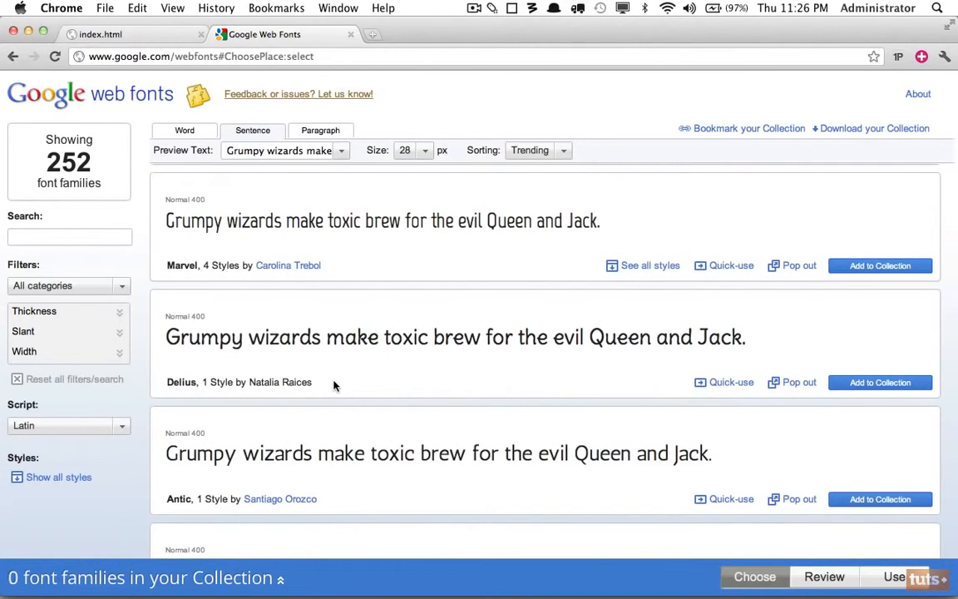
scroll(down, 3)
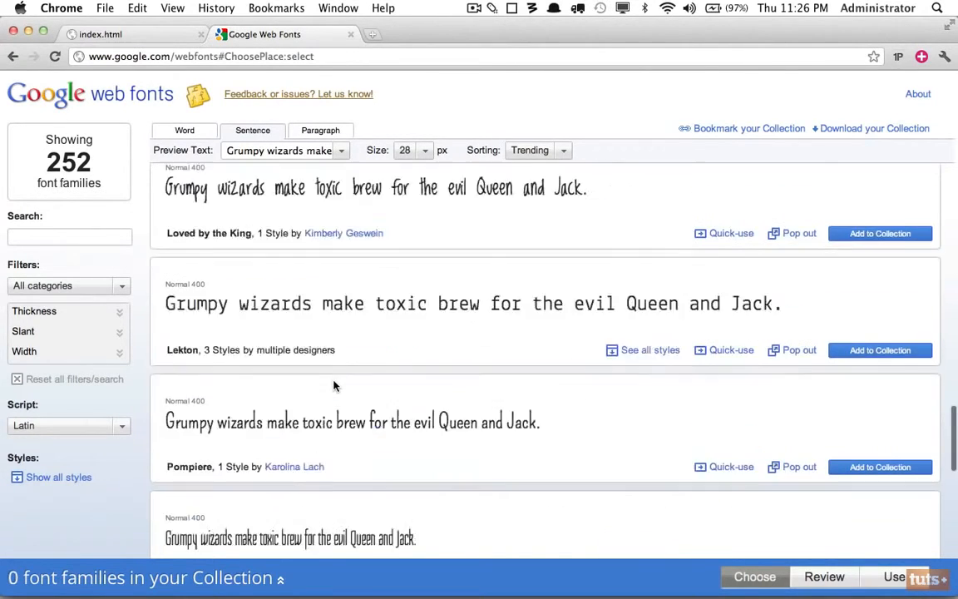
scroll(down, 3)
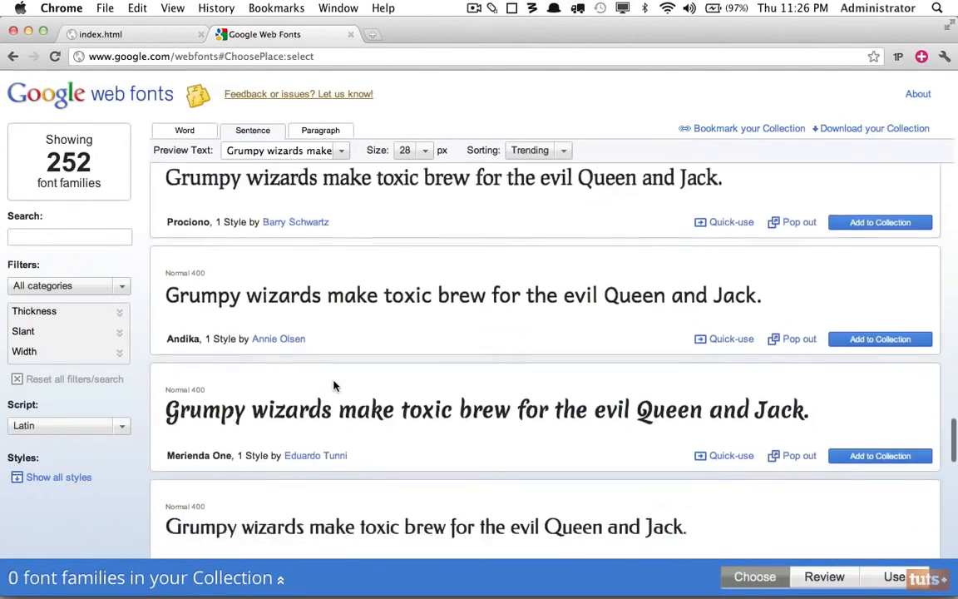
scroll(down, 3)
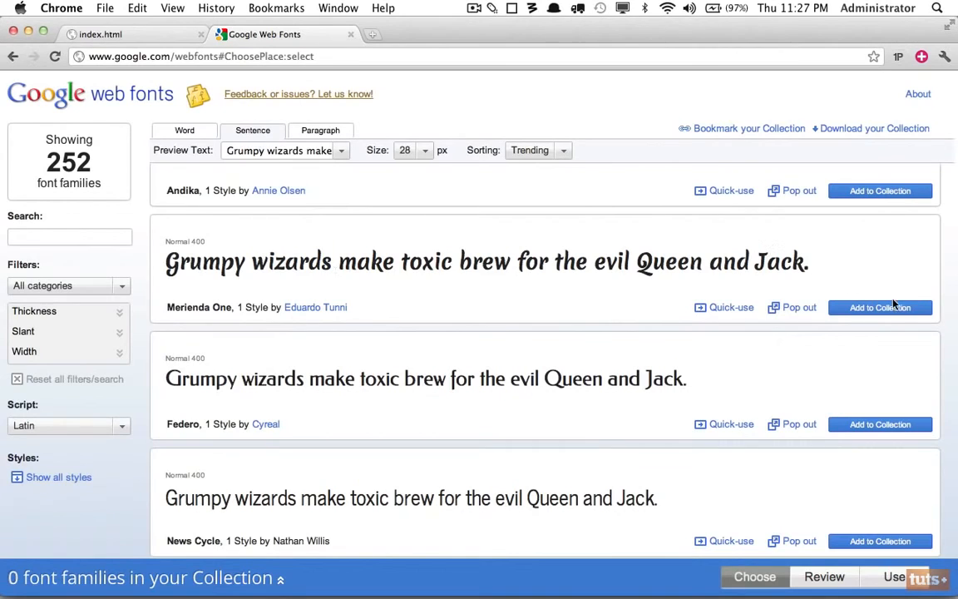
click(730, 307)
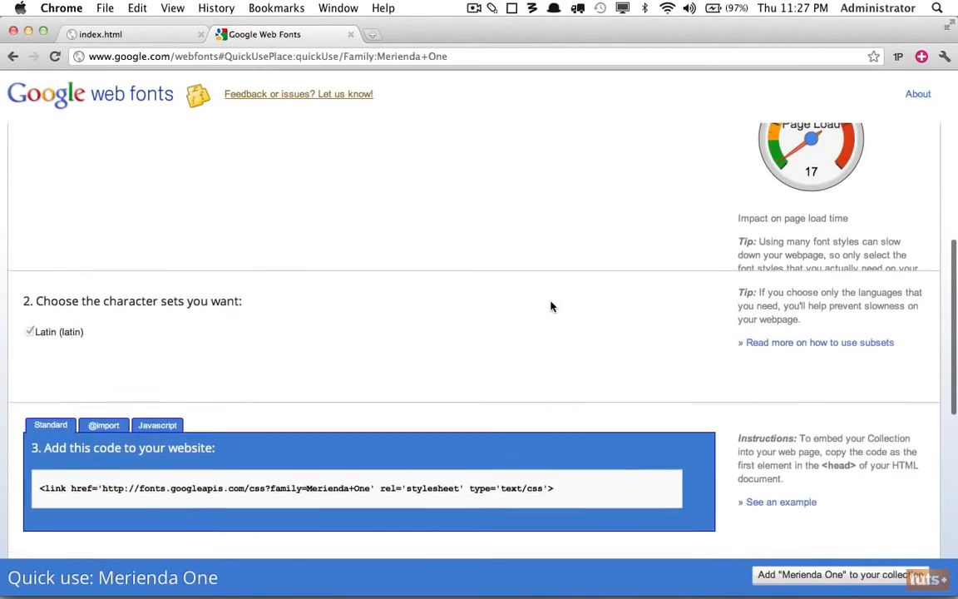
scroll(down, 3)
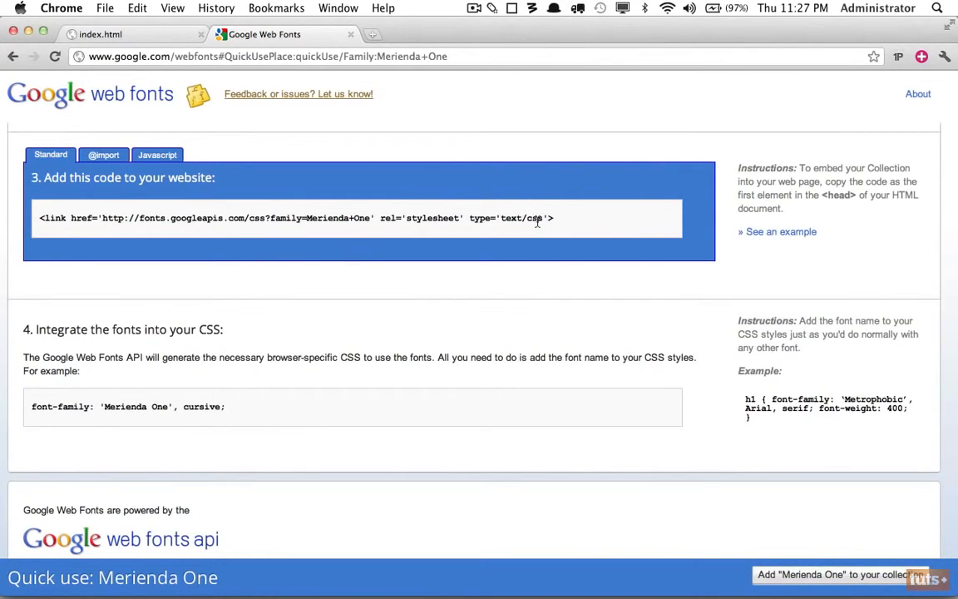
mouse_move(45, 405)
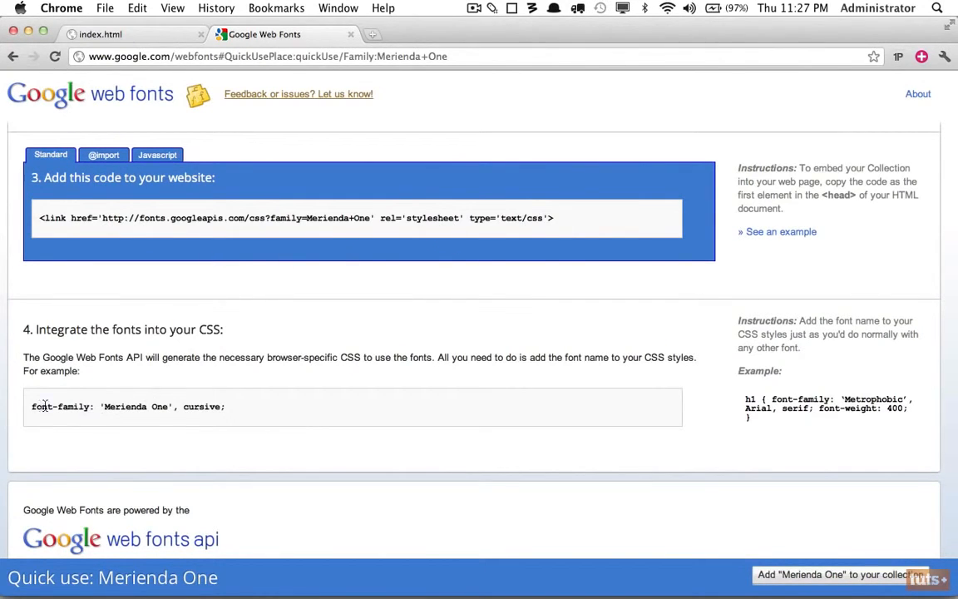
drag(31, 406, 148, 406)
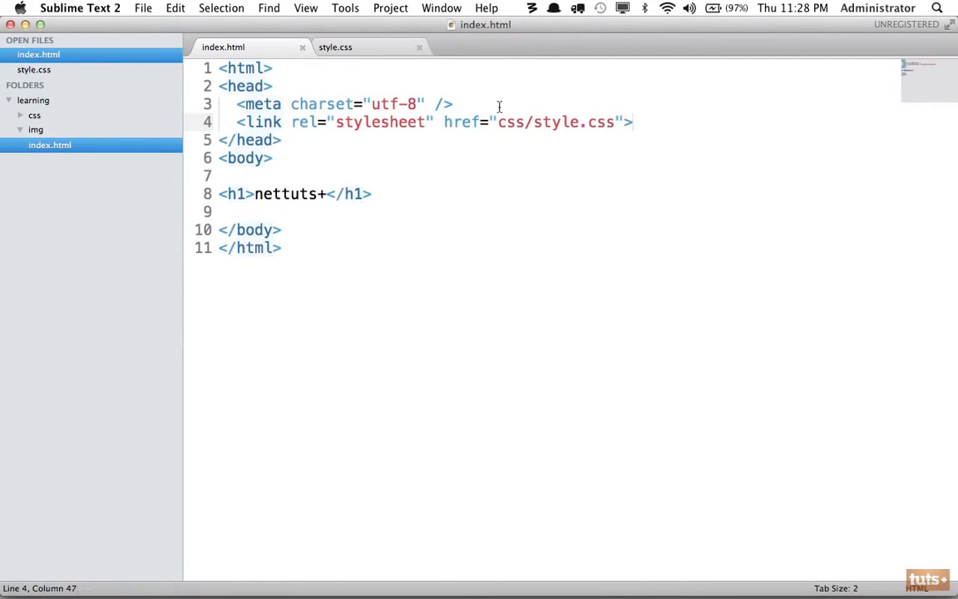
Step: Paste the Merienda One stylesheet link into index.html's head without type='text/css', and save
key(Enter)
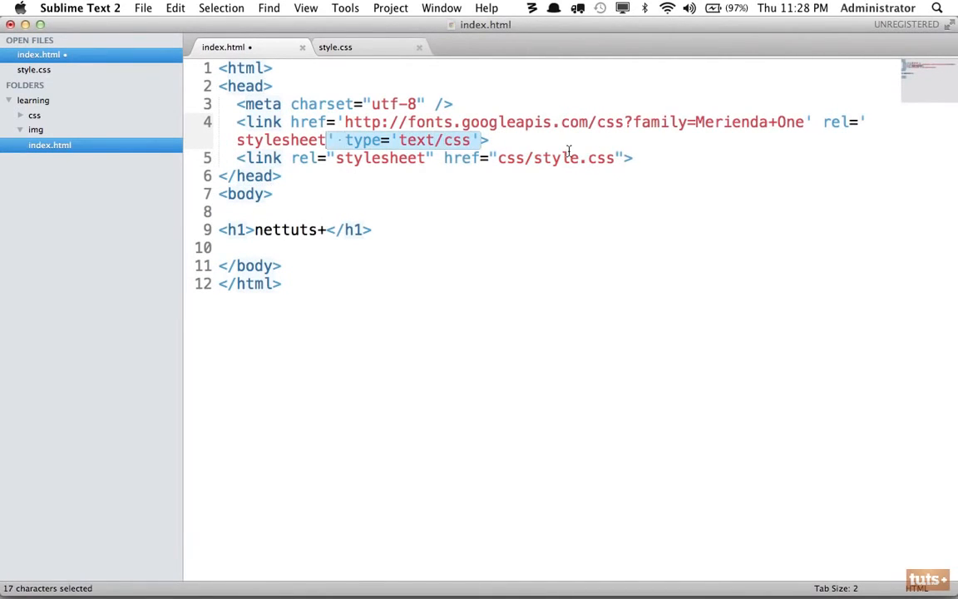
click(634, 158)
text( type="text/cs)
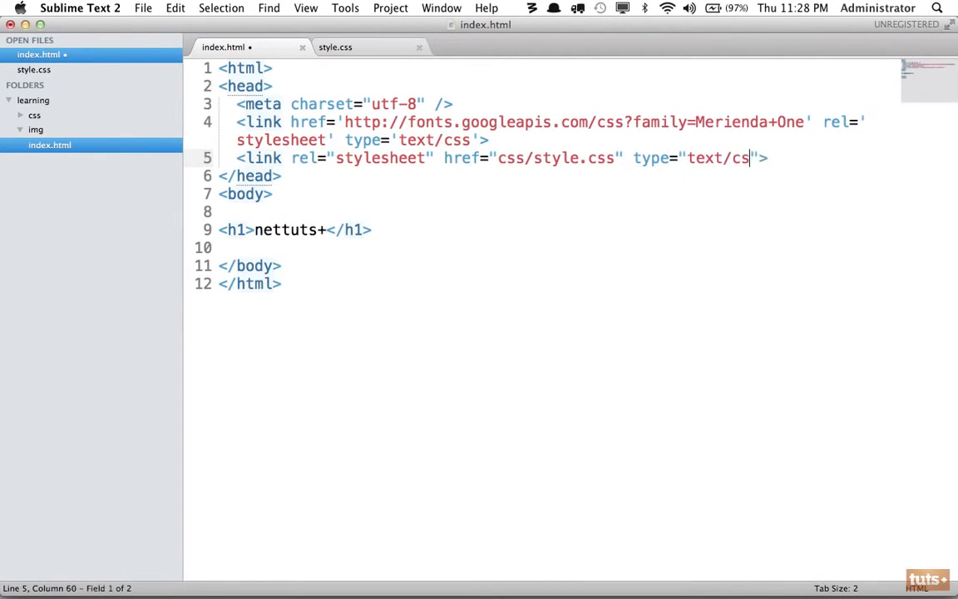
text(s)
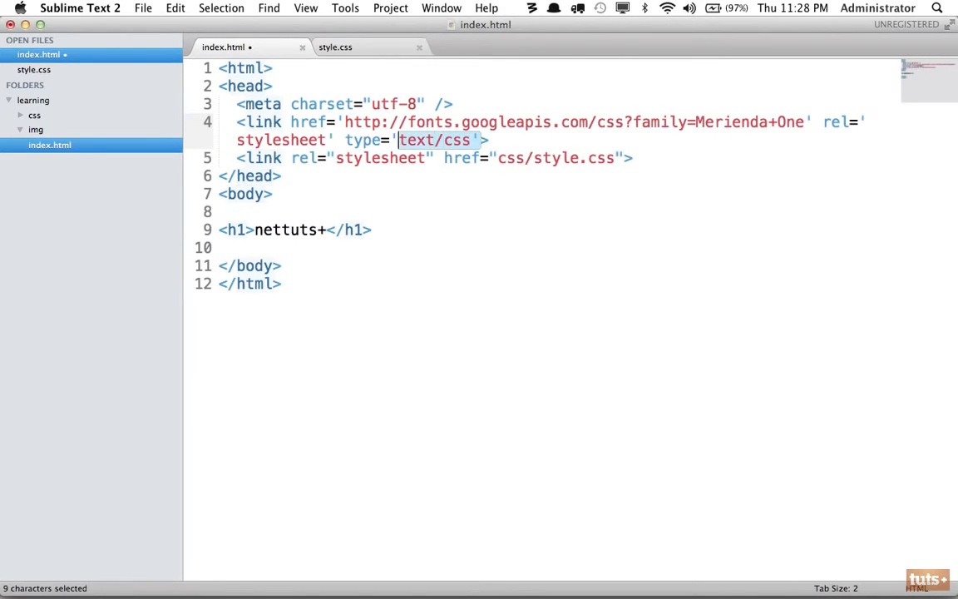
key(Delete)
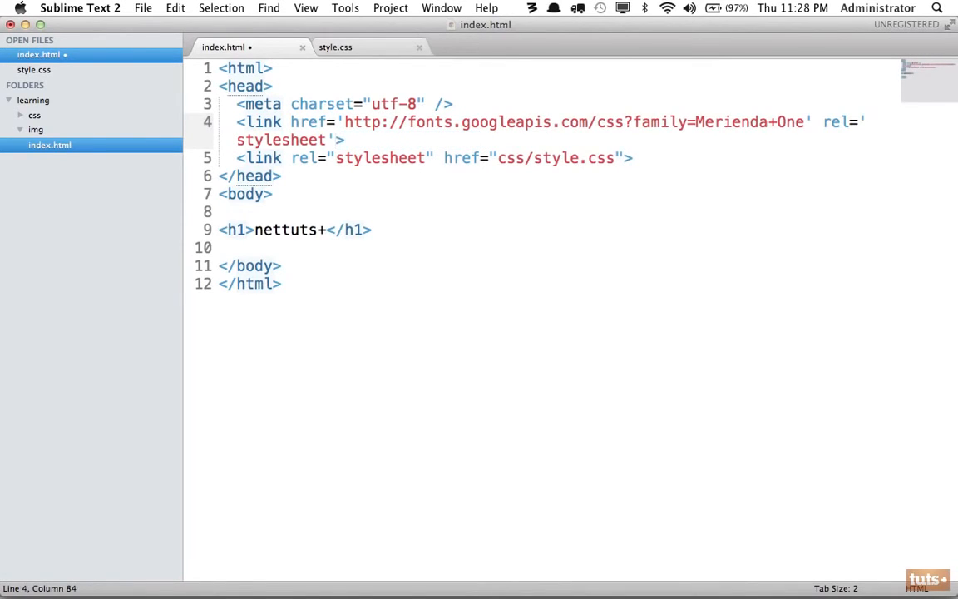
key(cmd+s)
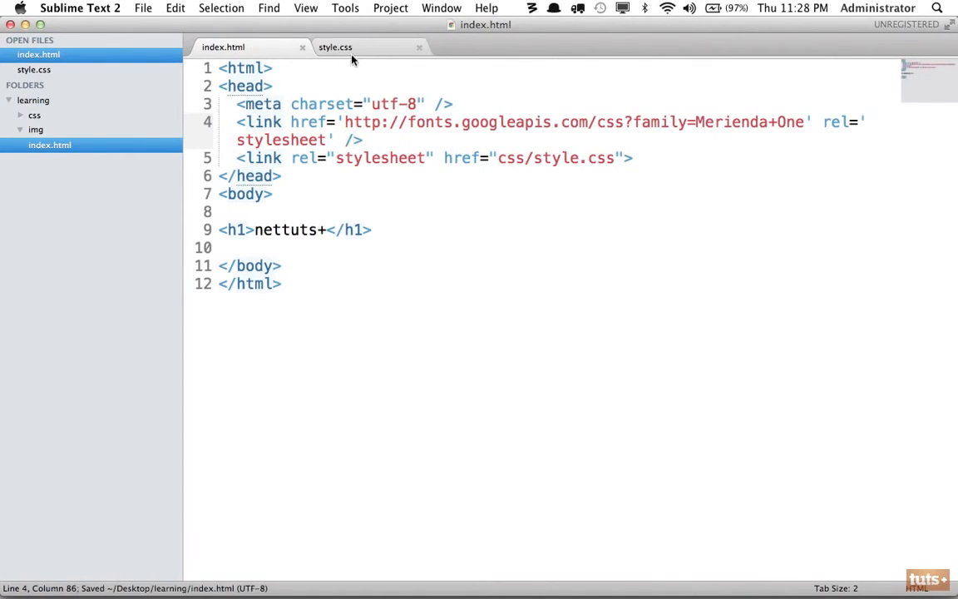
Step: Set the h1 font-family to 'Merienda One', cursive in style.css and reload Chrome
click(352, 47)
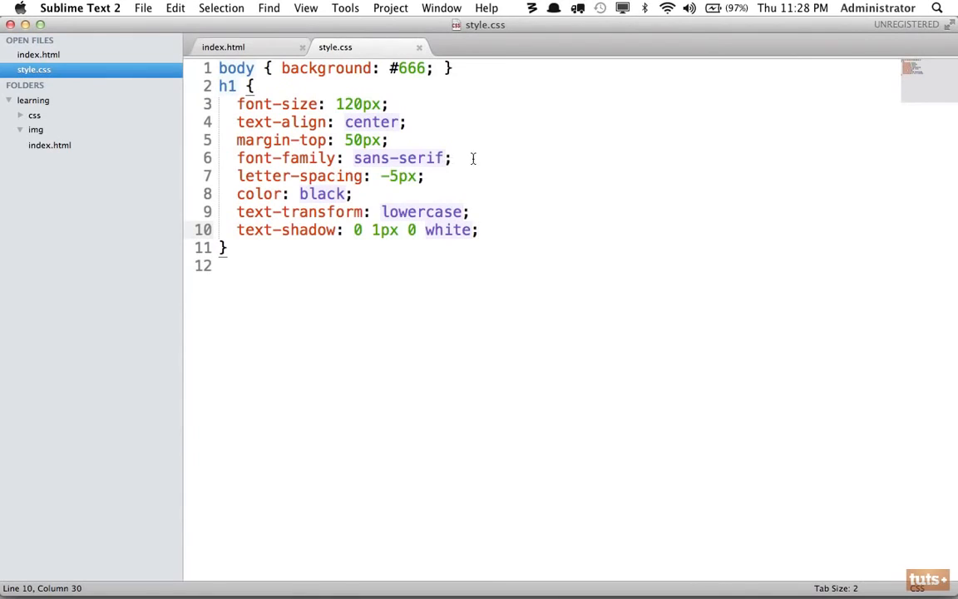
text('Merienda One', cursive)
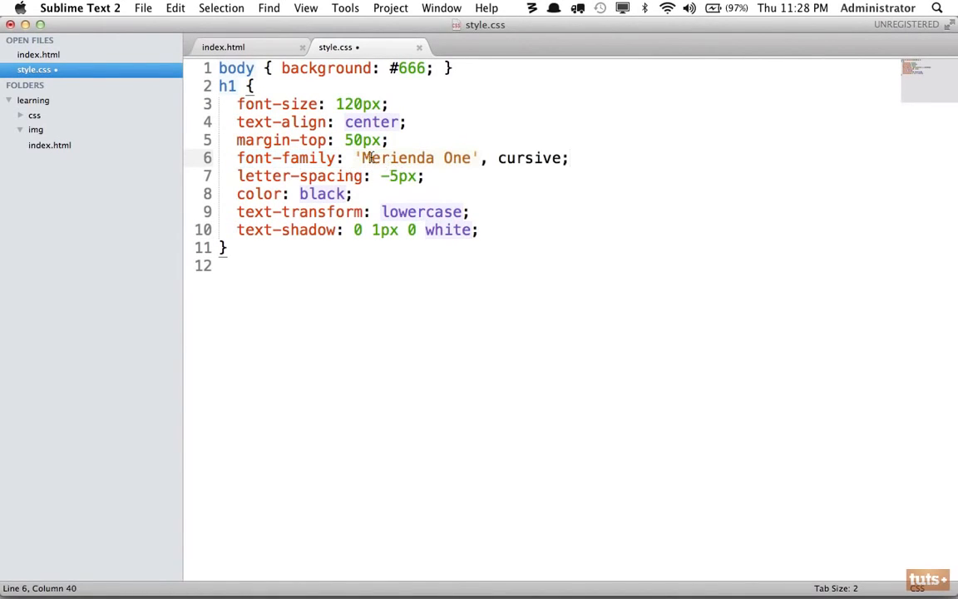
drag(362, 158, 469, 159)
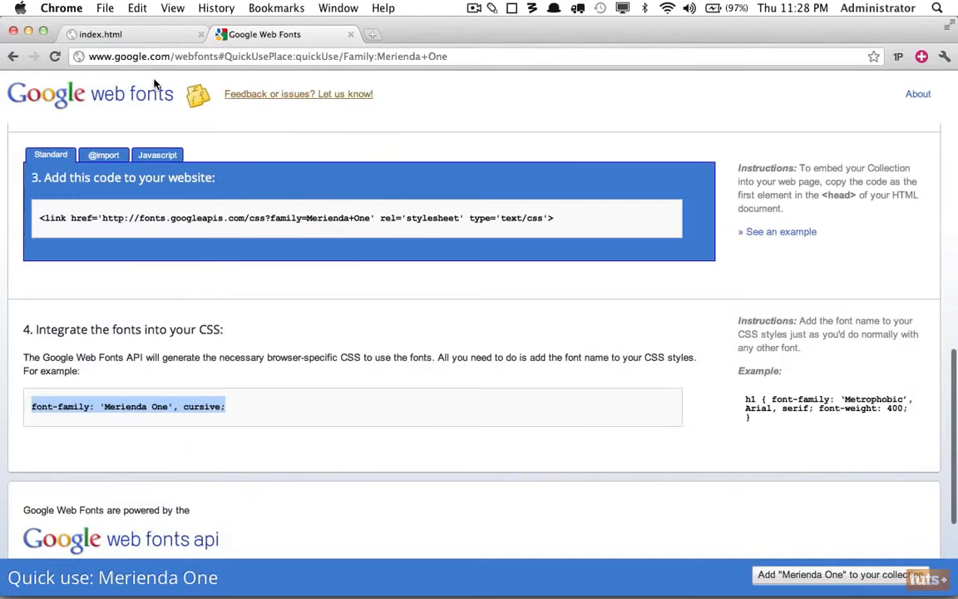
click(124, 35)
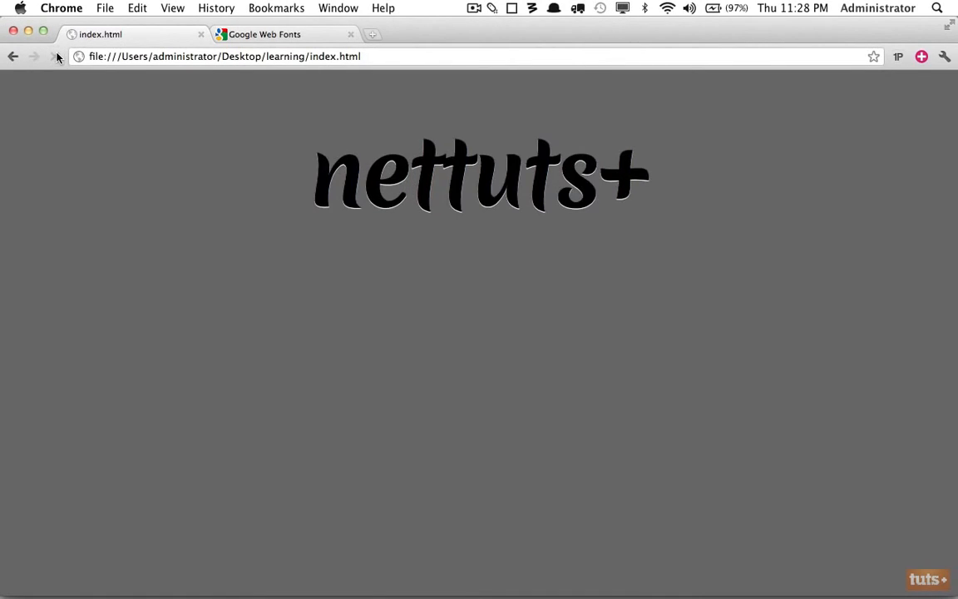